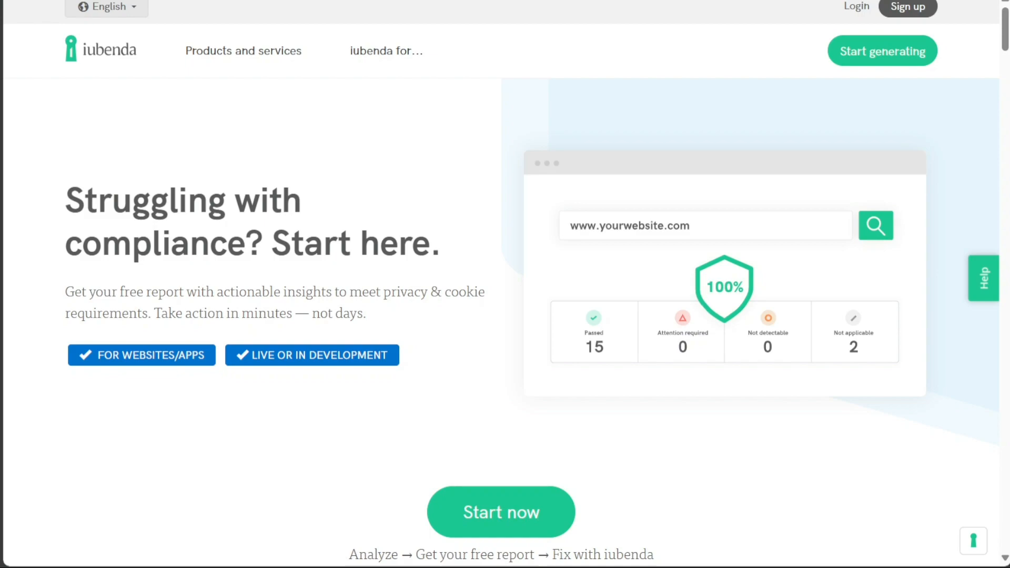
mouse_move(125, 66)
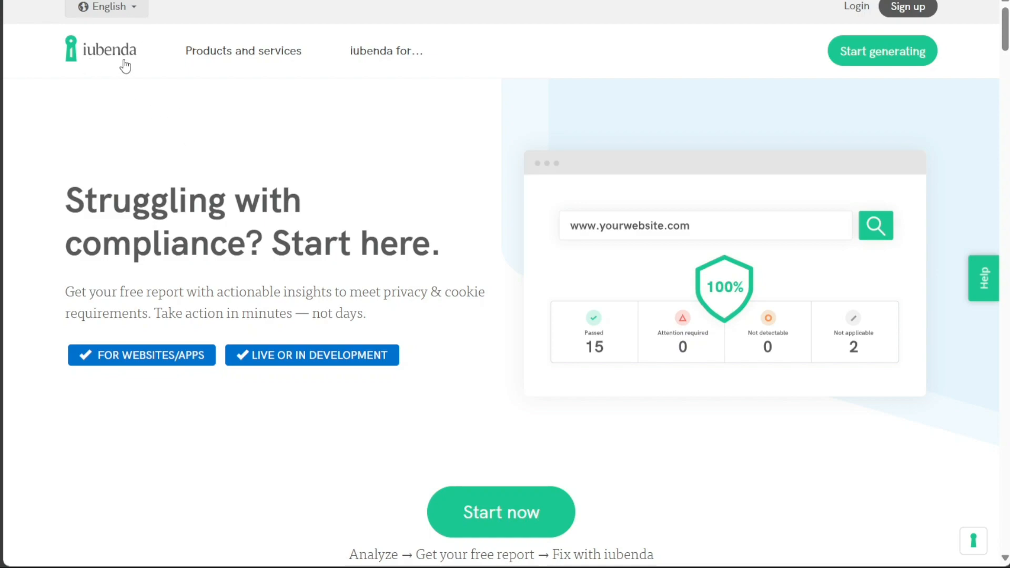
Sign out of the iubenda account so the signed-out homepage shows.
scroll("down", 3)
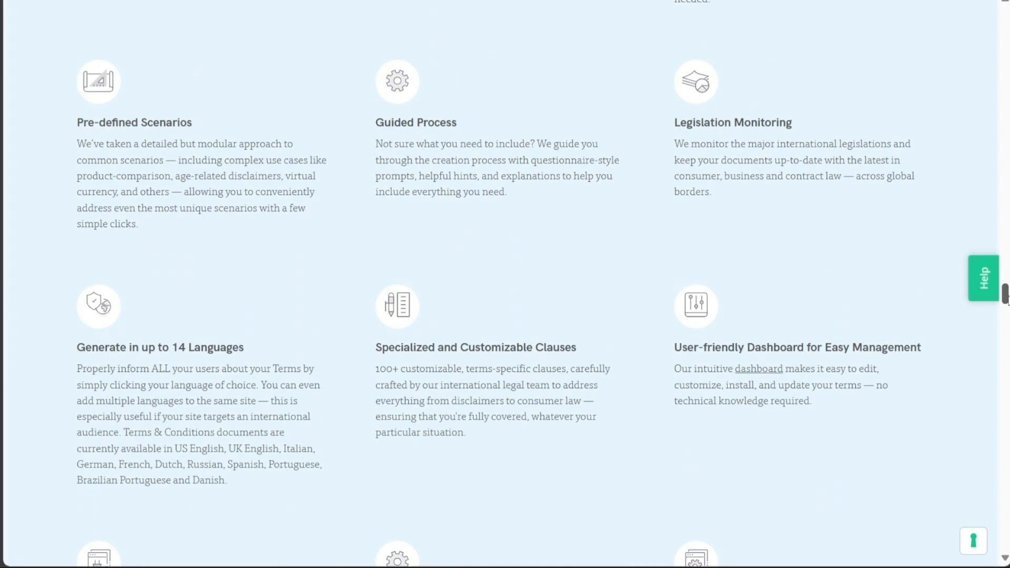
scroll("up", 3)
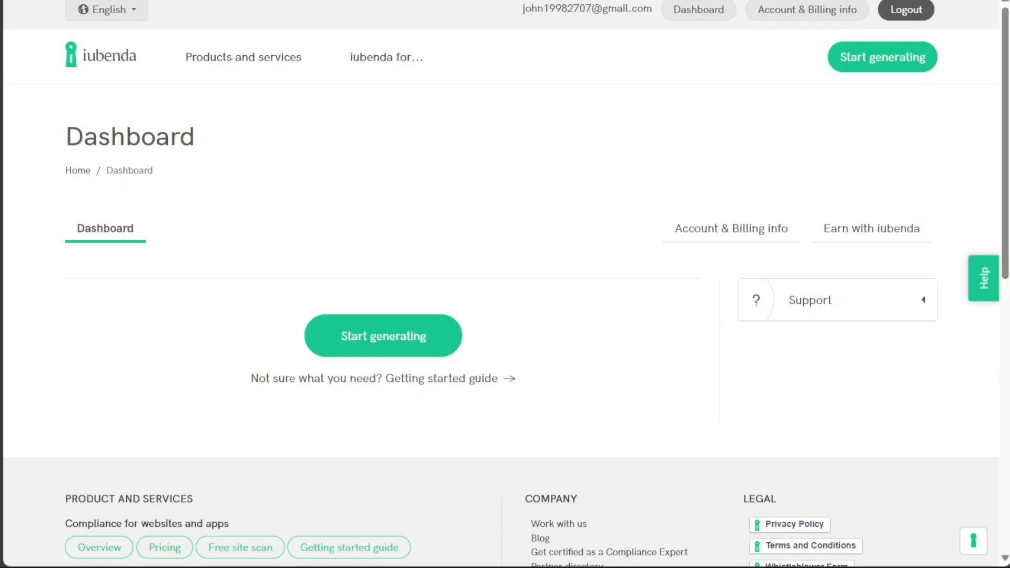
left_click(905, 9)
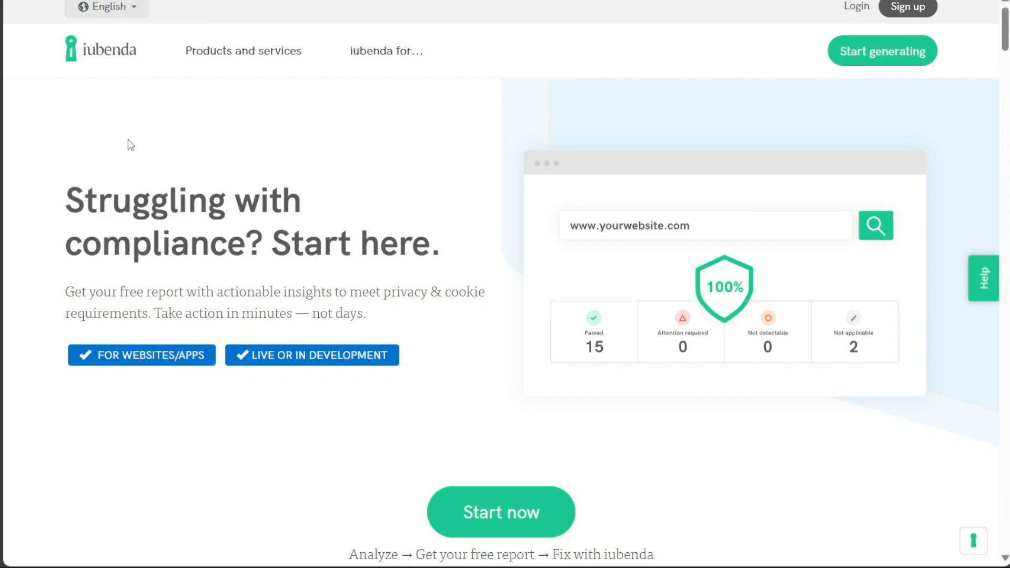
mouse_move(606, 147)
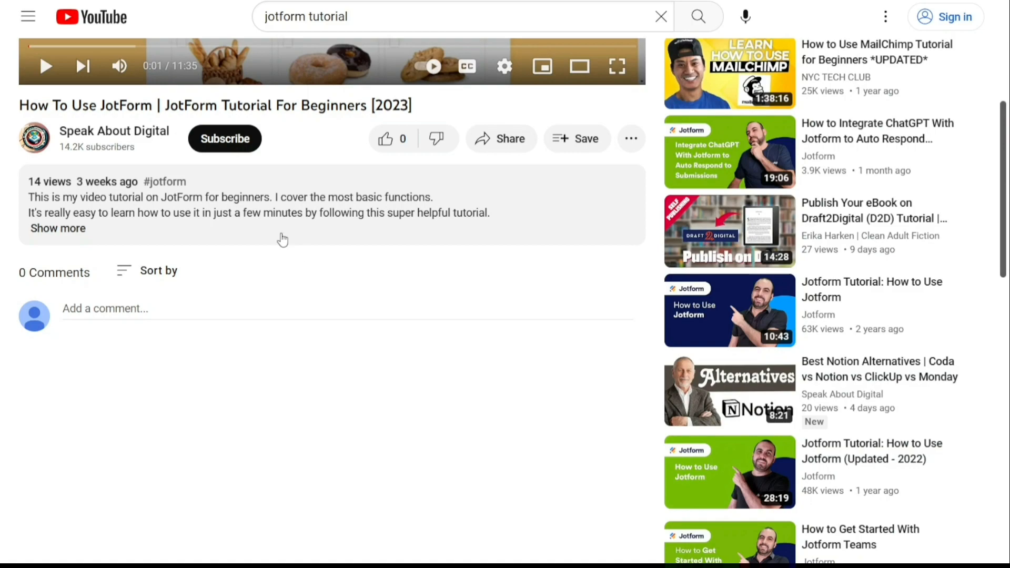
Expand the JotForm tutorial description on YouTube and follow its 'Sign Up For FREE here' bit.ly link.
left_click(57, 228)
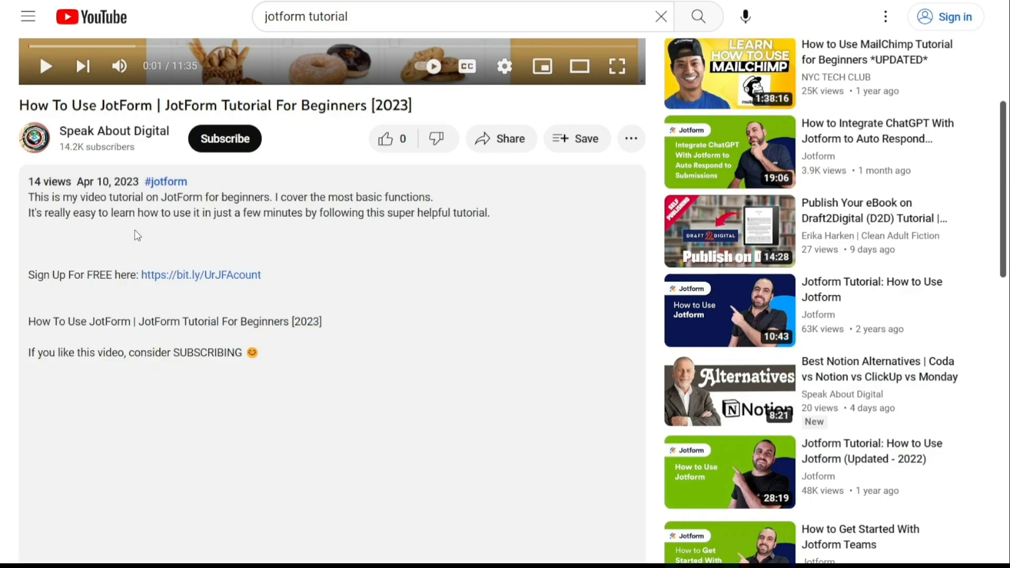
mouse_move(213, 275)
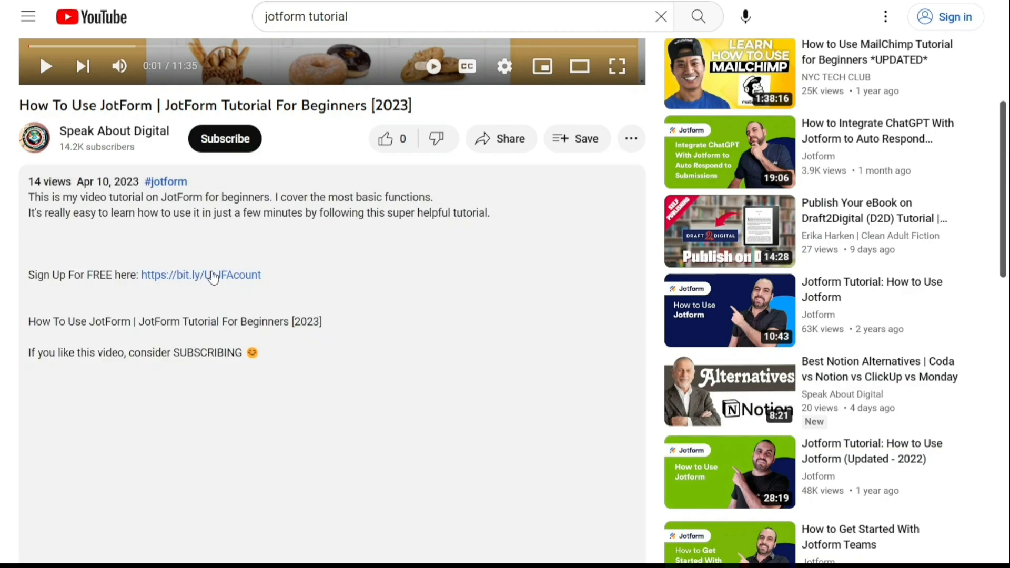
left_click(200, 275)
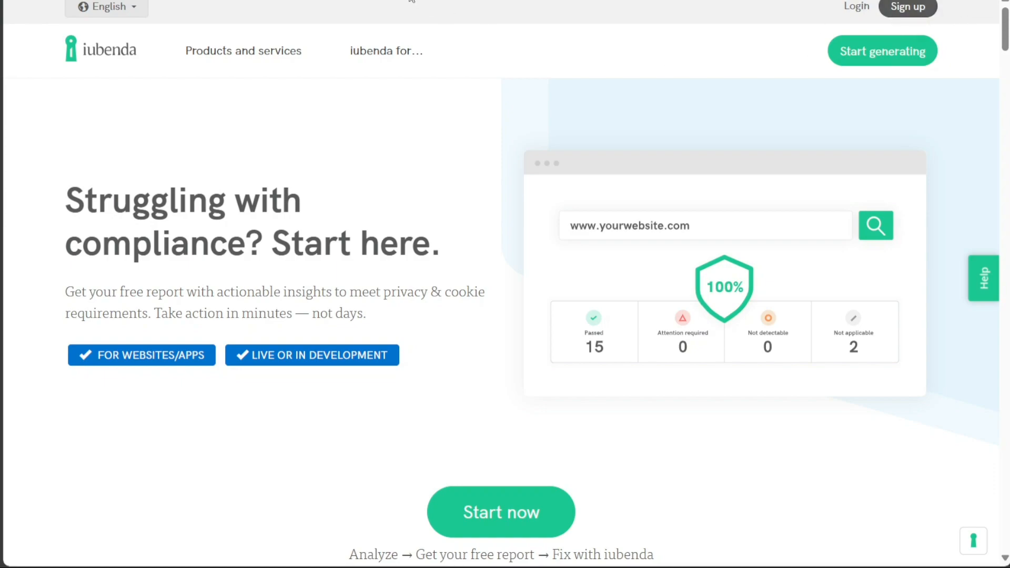
Create a new iubenda account from Sign up and land on its Dashboard.
left_click(909, 6)
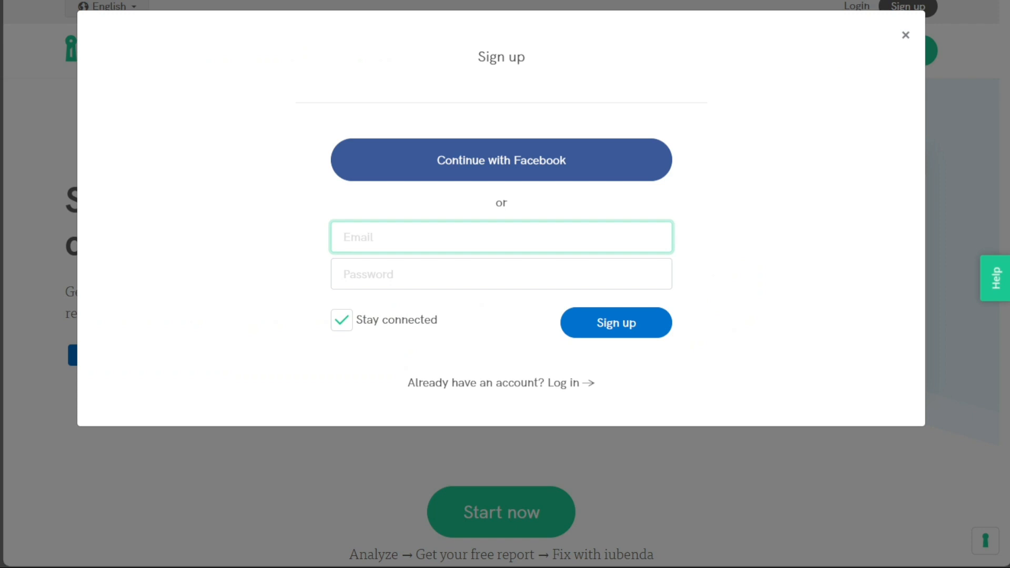
mouse_move(324, 295)
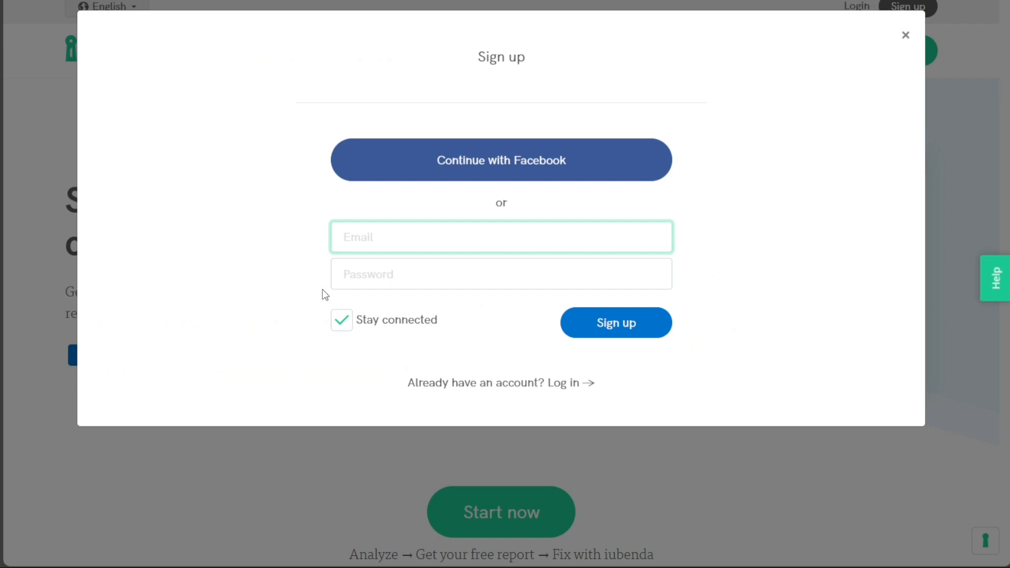
mouse_move(328, 263)
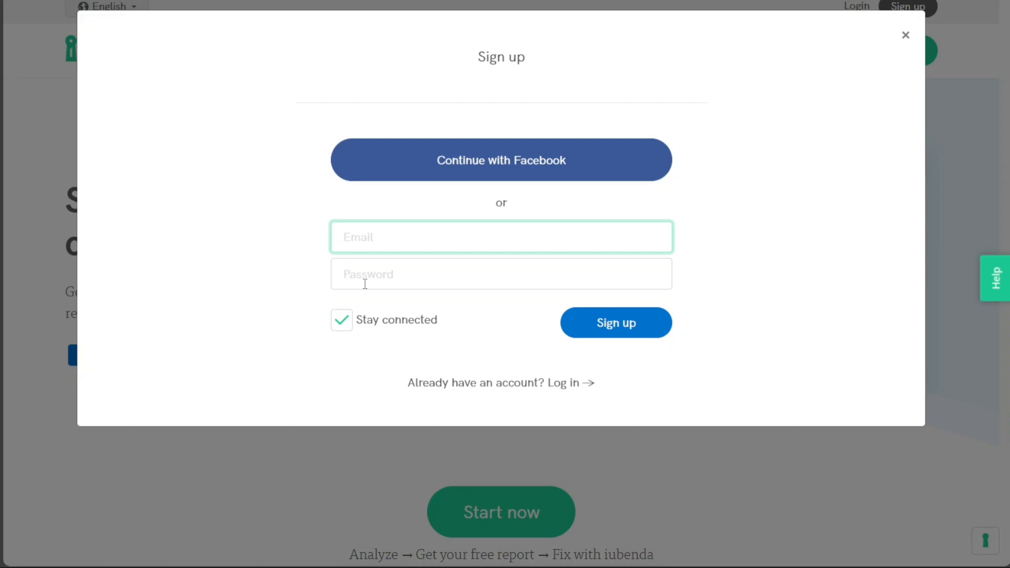
mouse_move(399, 292)
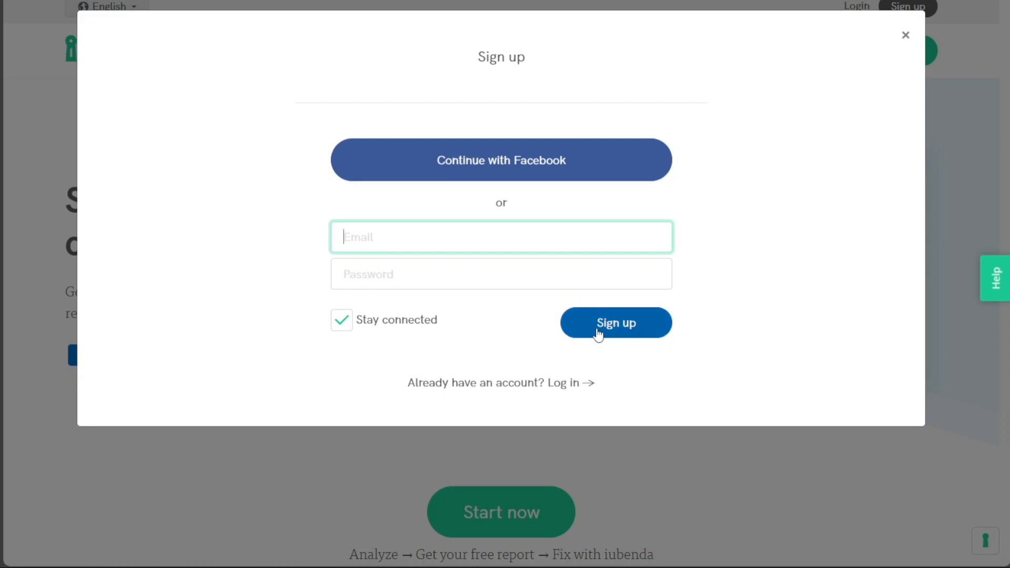
mouse_move(335, 62)
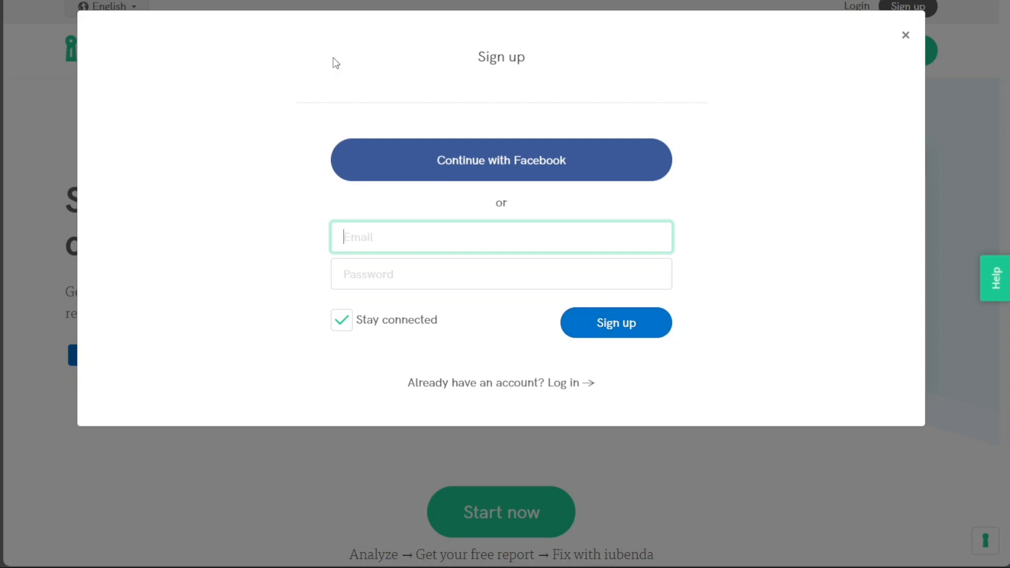
left_click(615, 323)
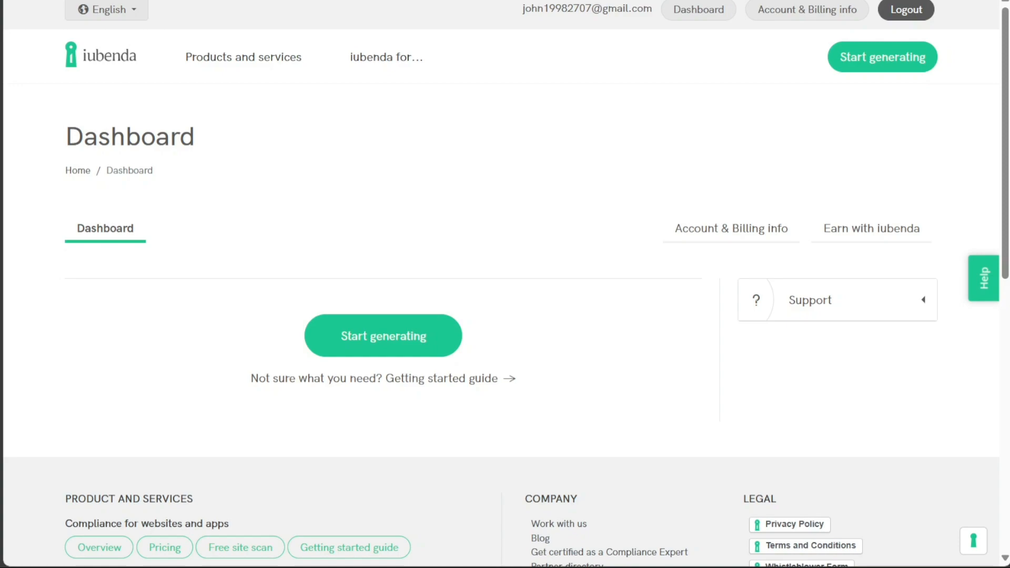
mouse_move(40, 172)
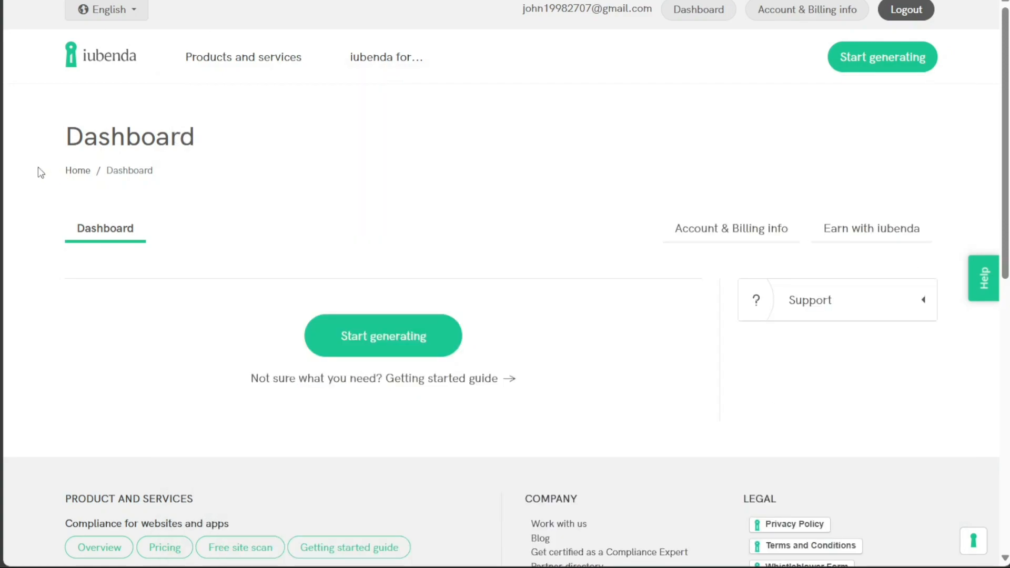
mouse_move(73, 143)
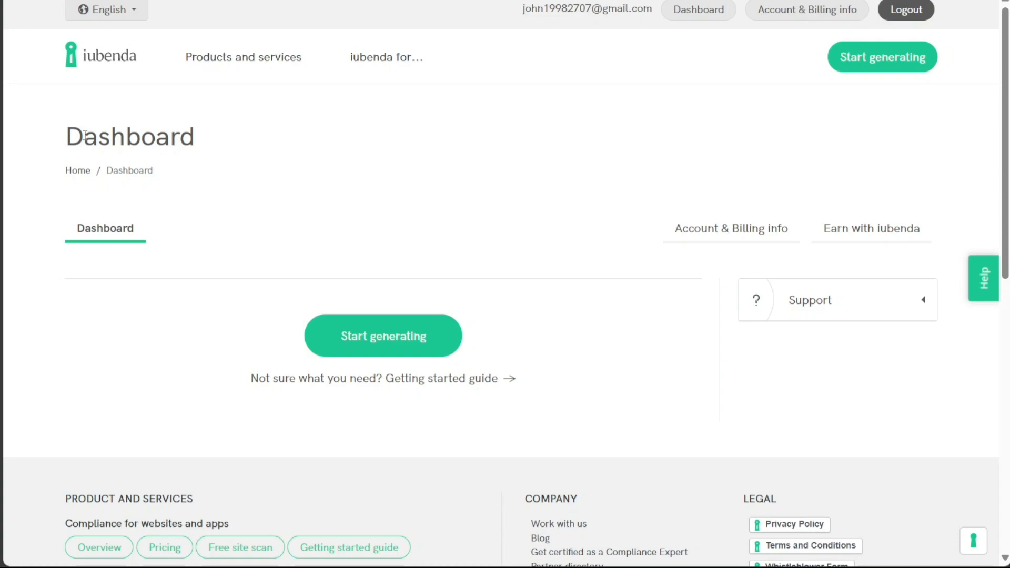
left_click(244, 56)
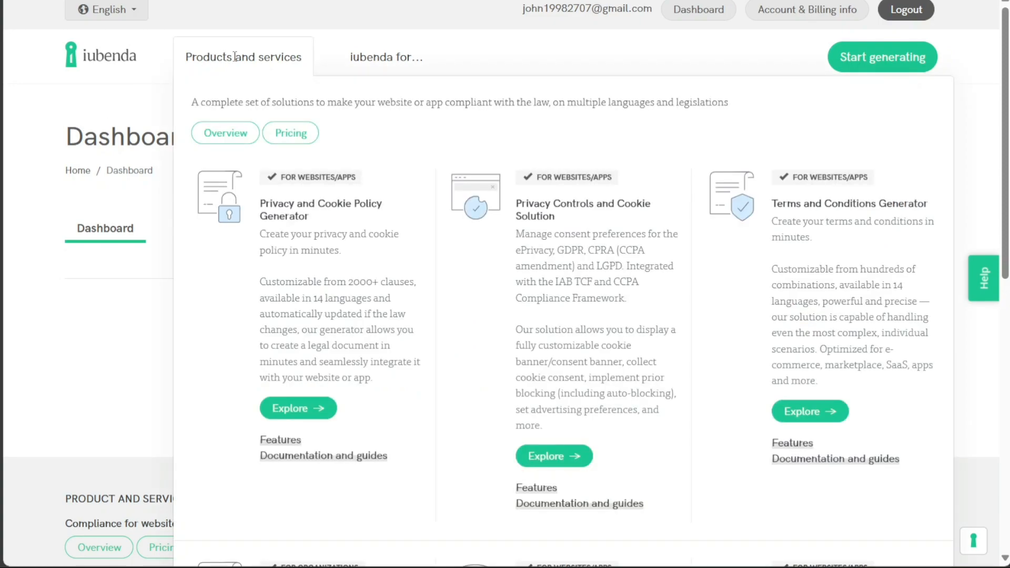
scroll("down", 3)
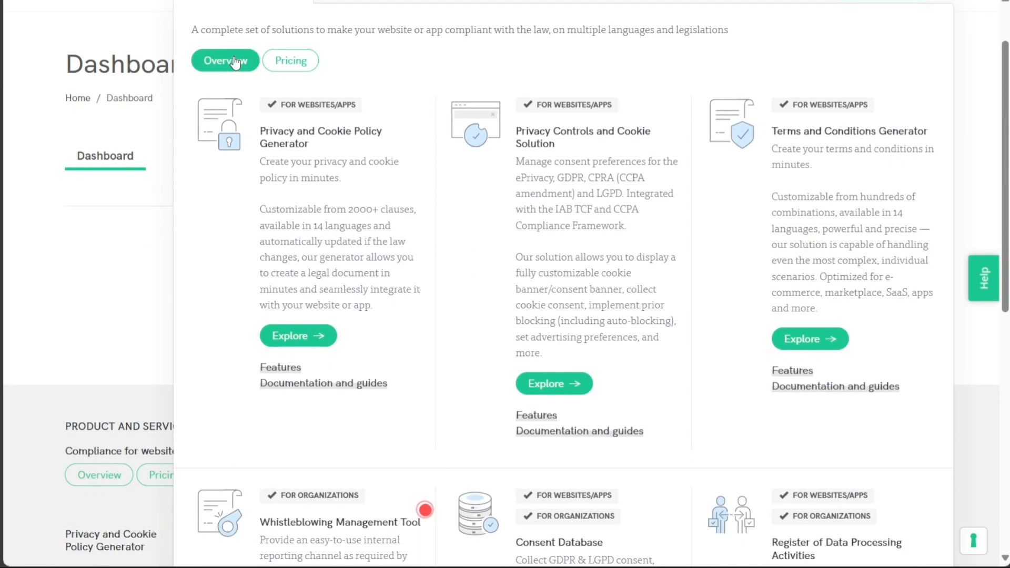
scroll("down", 3)
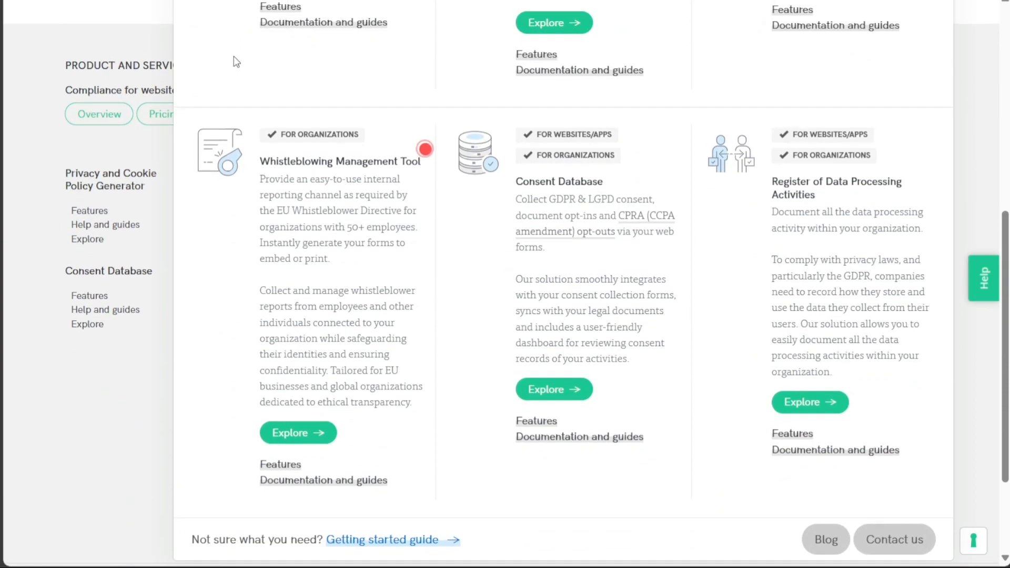
scroll("up", 3)
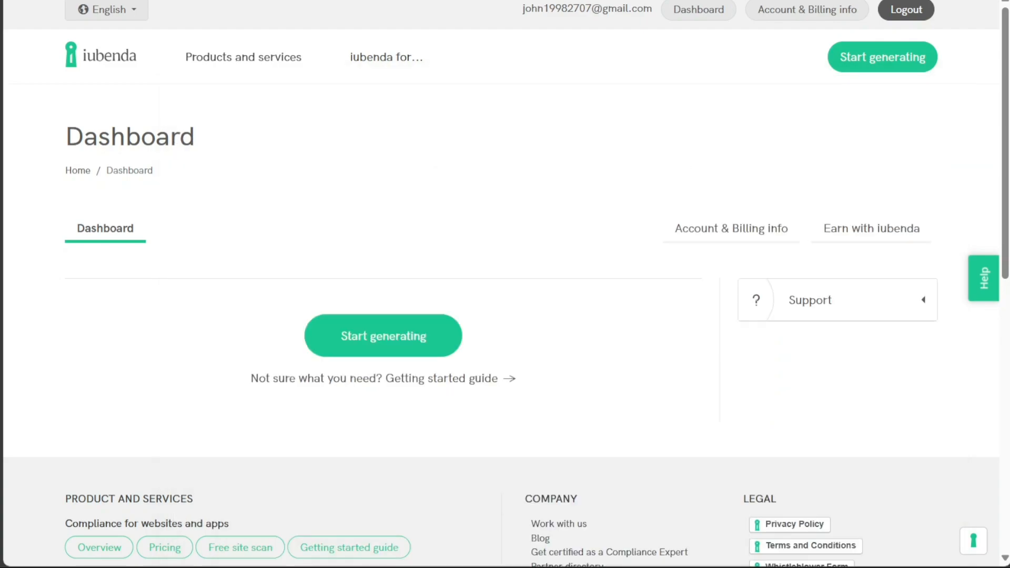
mouse_move(808, 10)
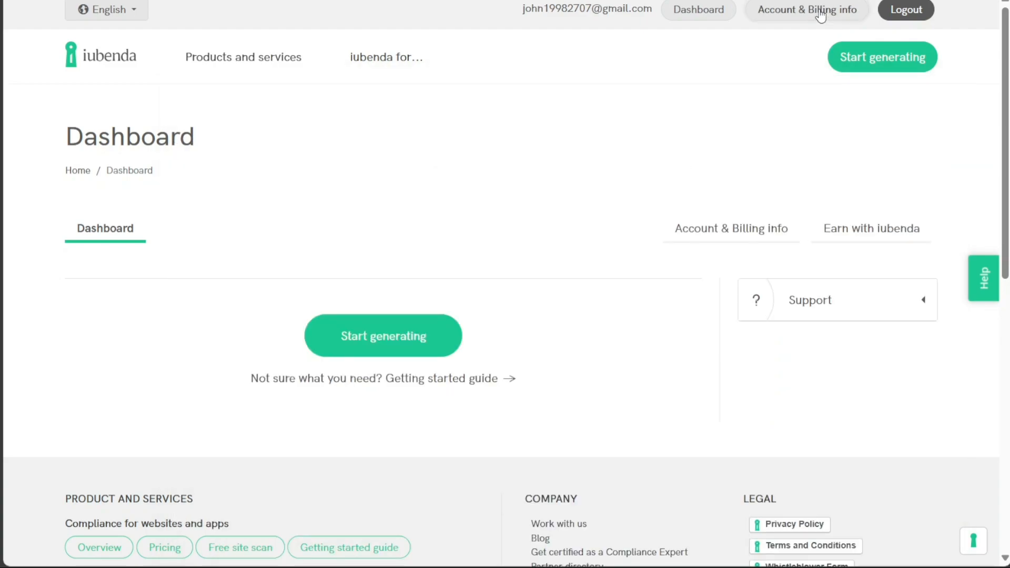
Go to Account & Billing info and show the billing history and invoices section.
left_click(806, 9)
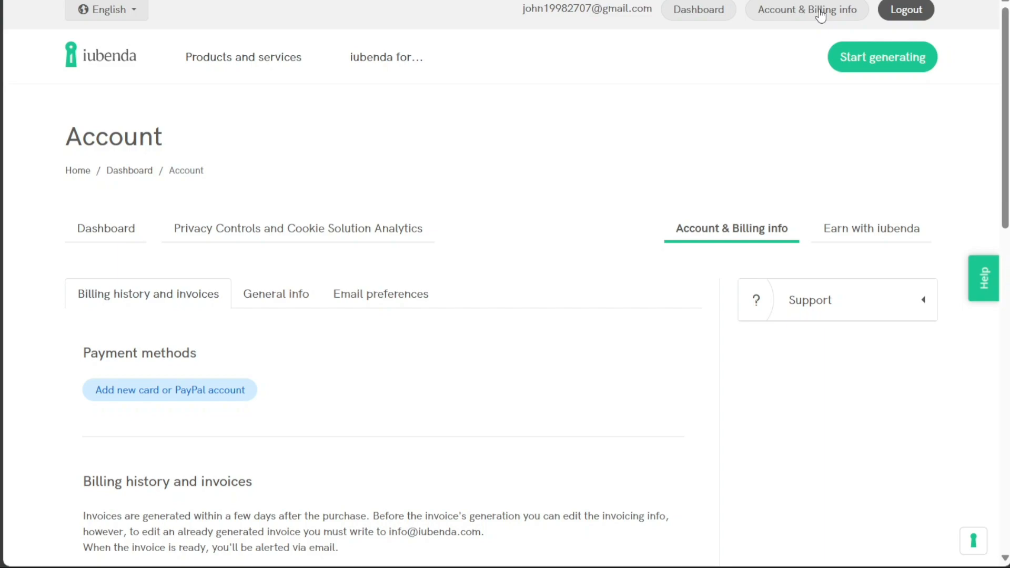
left_click(243, 57)
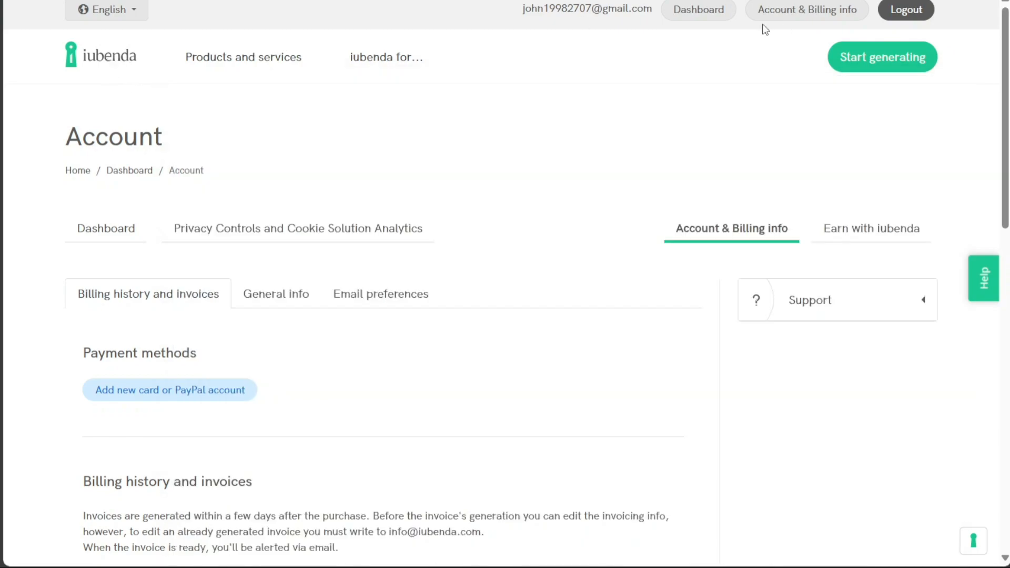
mouse_move(672, 174)
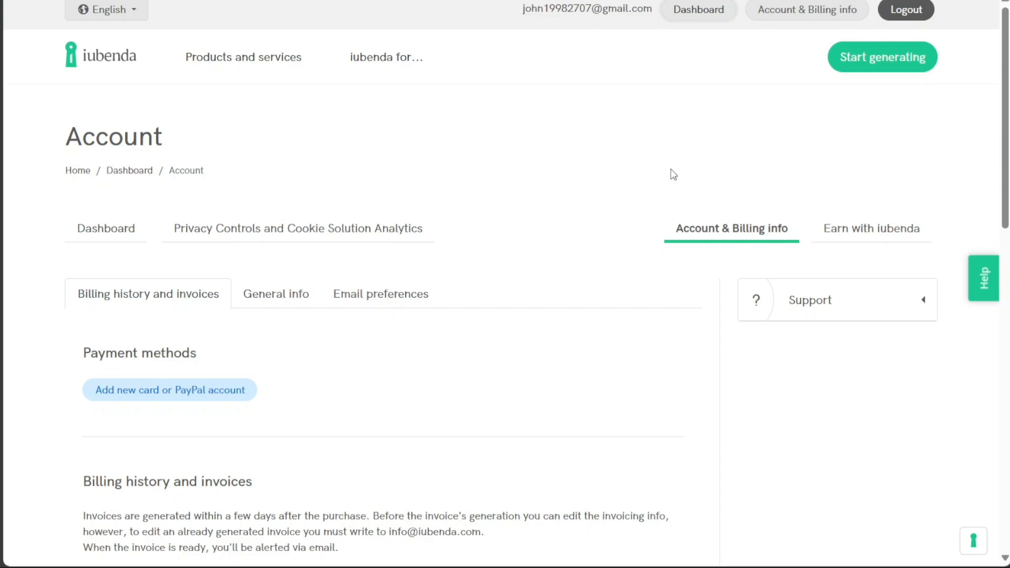
left_click(106, 228)
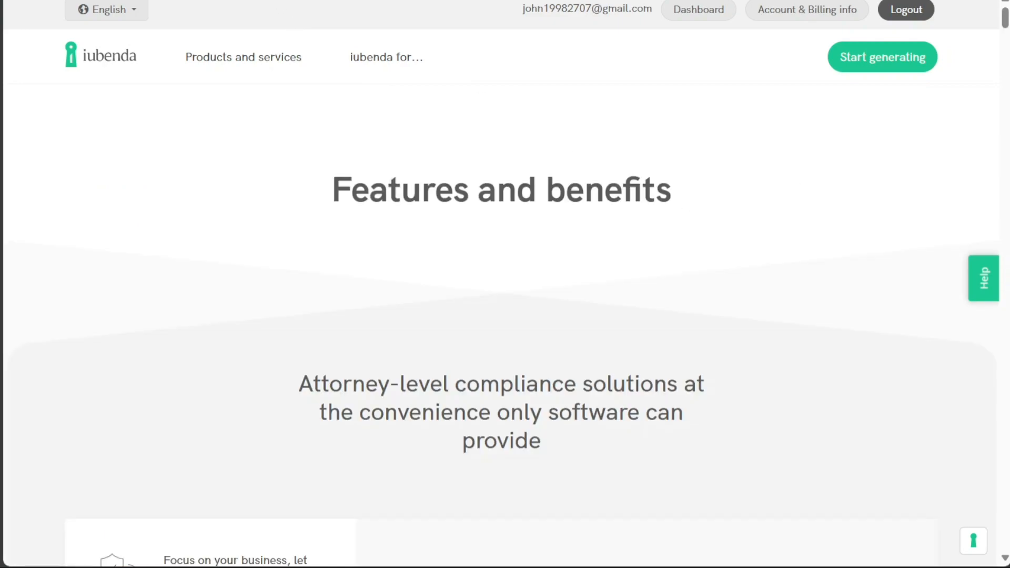
scroll("down", 3)
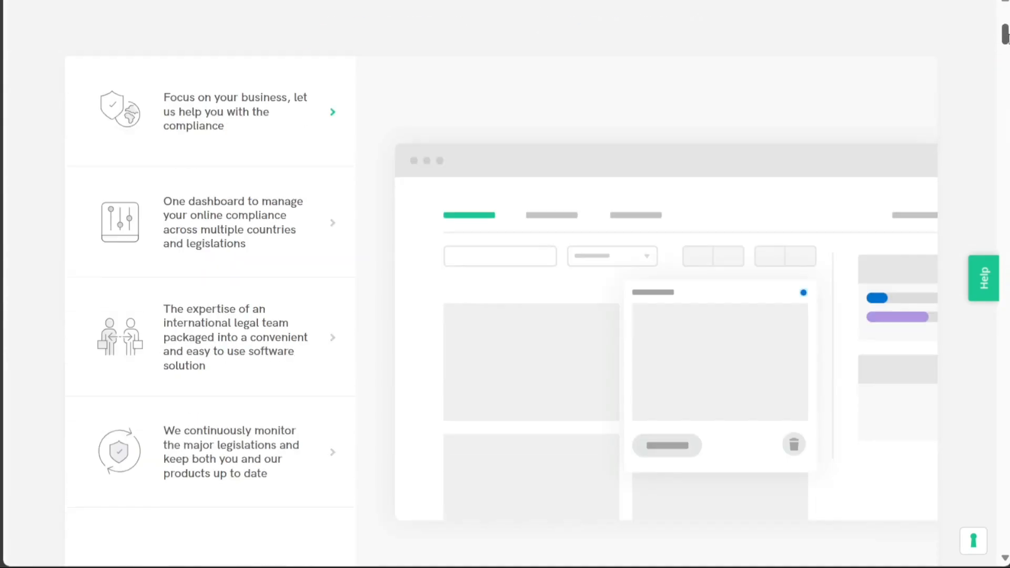
scroll("down", 3)
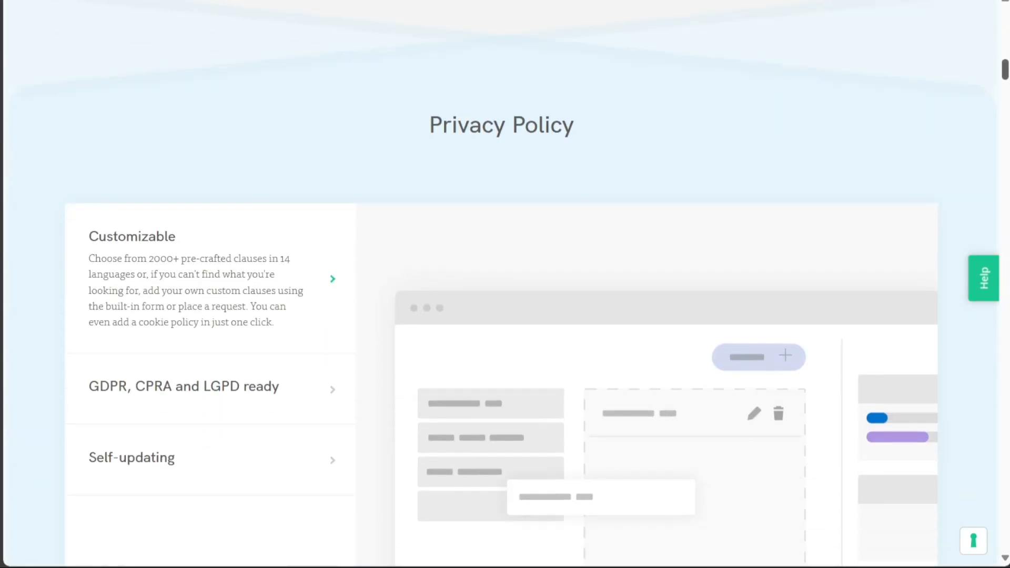
scroll("down", 3)
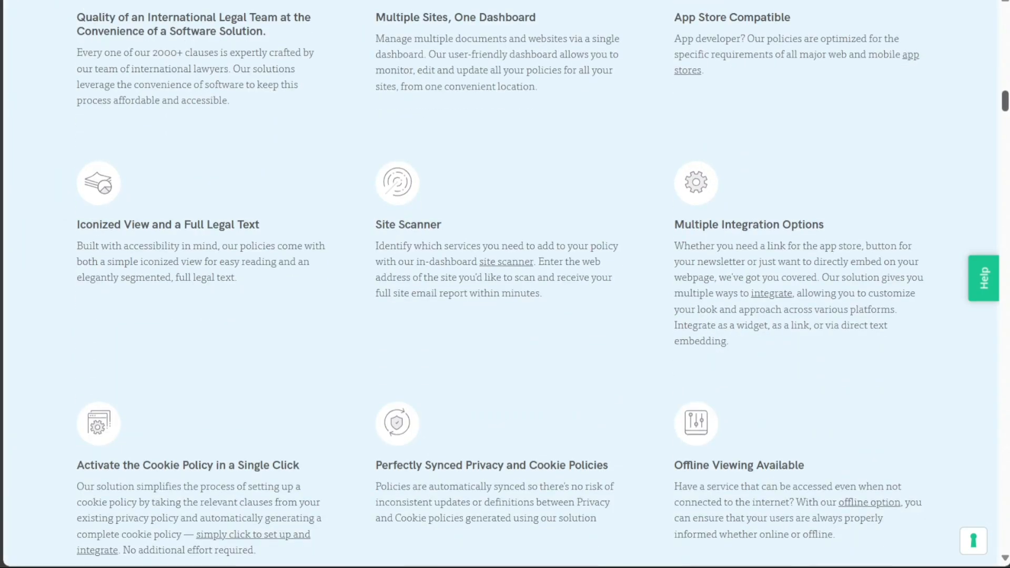
scroll("down", 3)
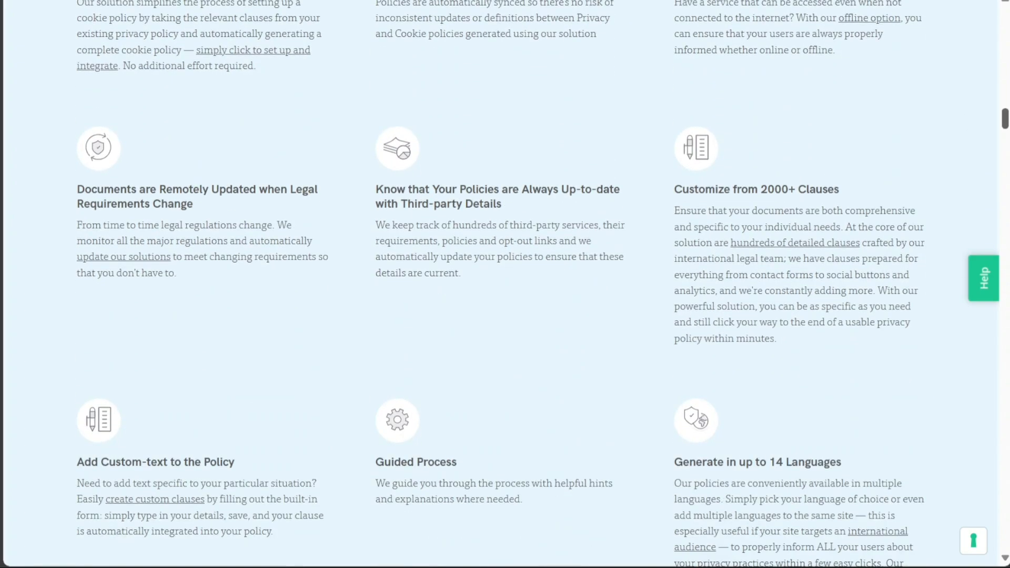
scroll("down", 3)
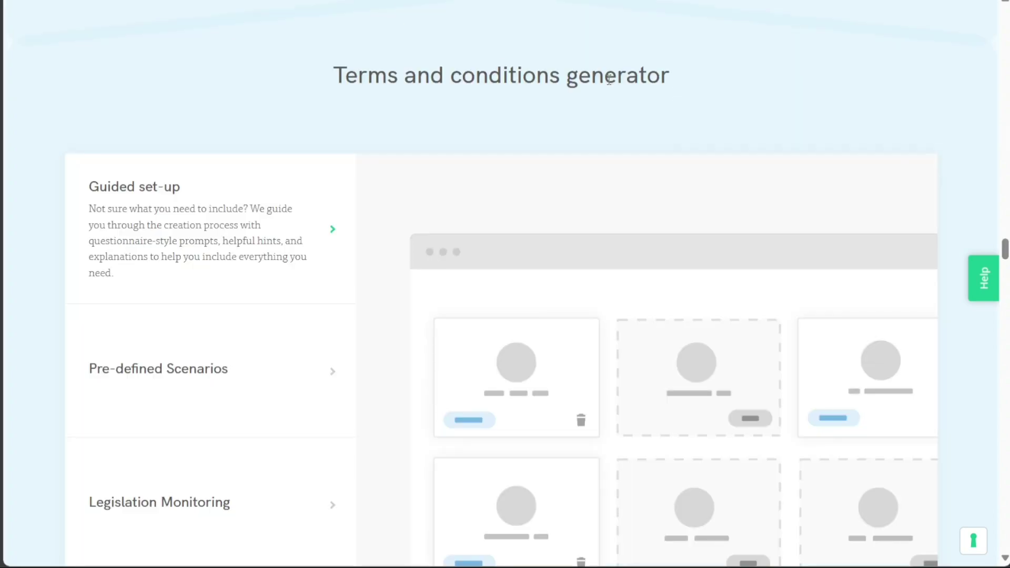
mouse_move(925, 81)
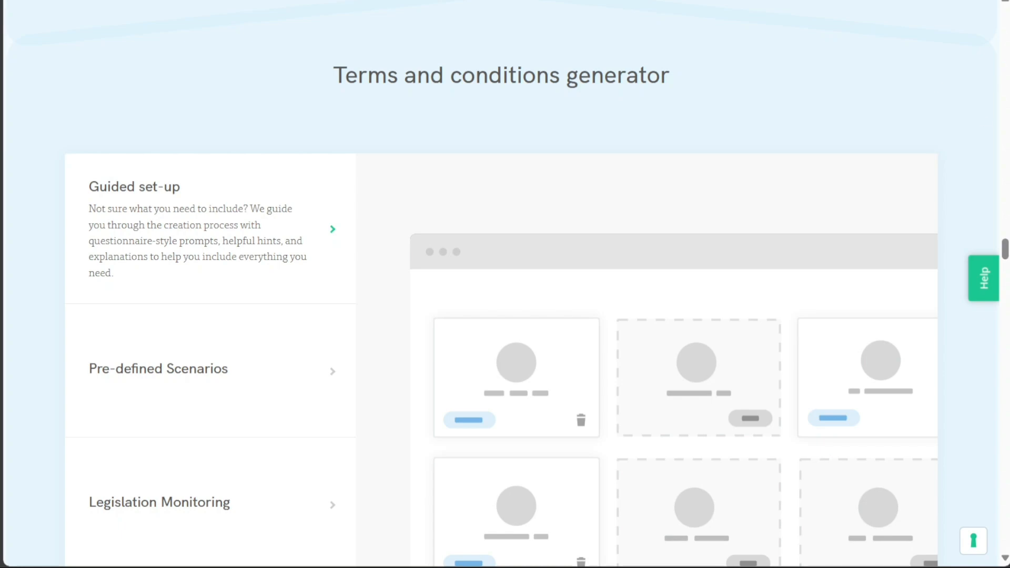
mouse_move(176, 7)
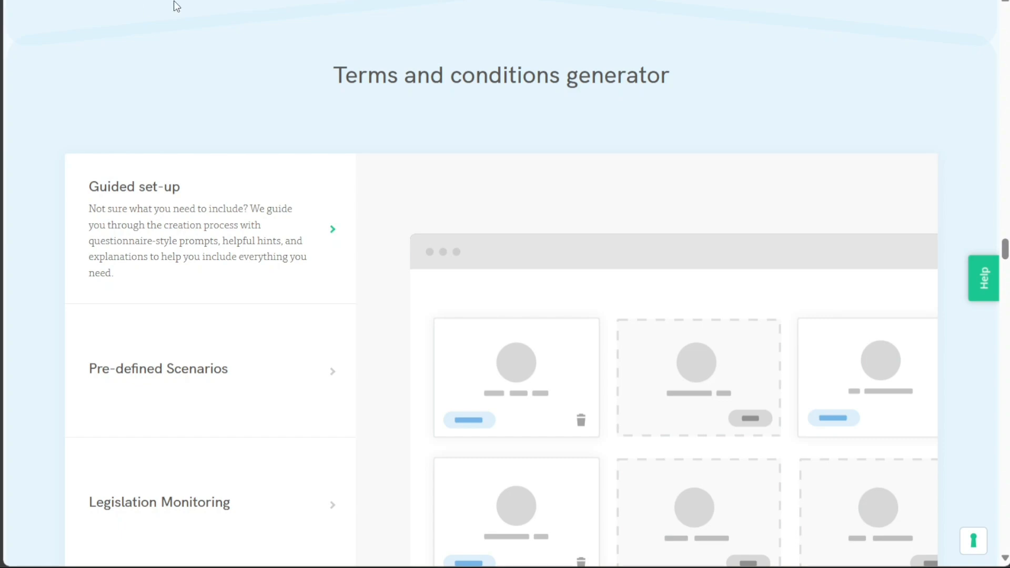
mouse_move(412, 34)
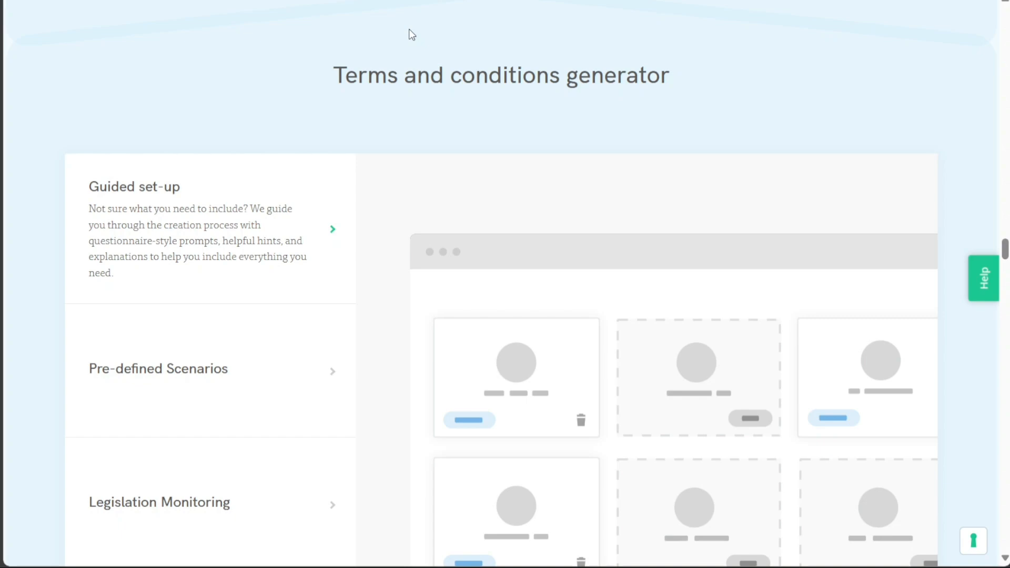
mouse_move(926, 191)
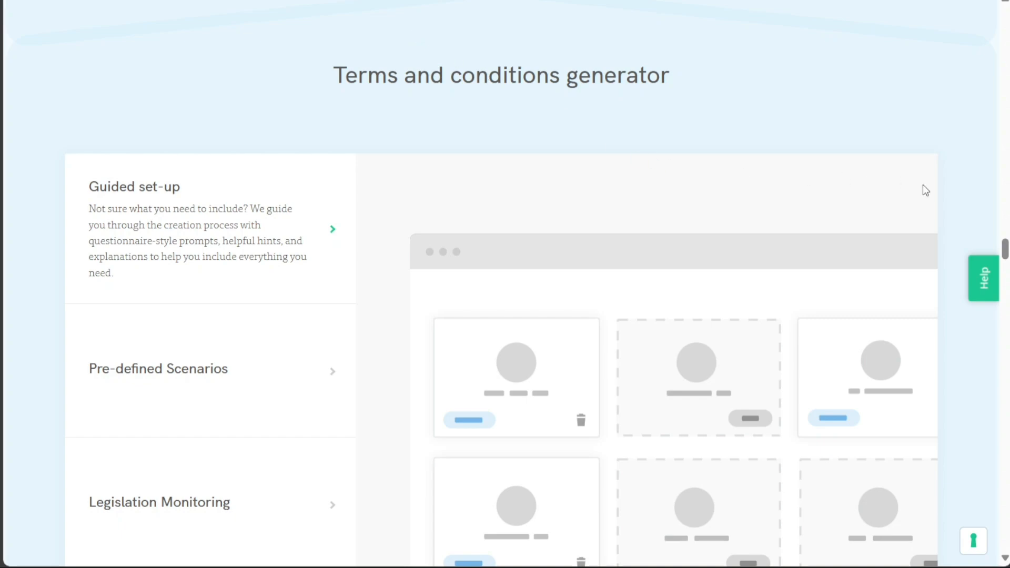
mouse_move(1005, 254)
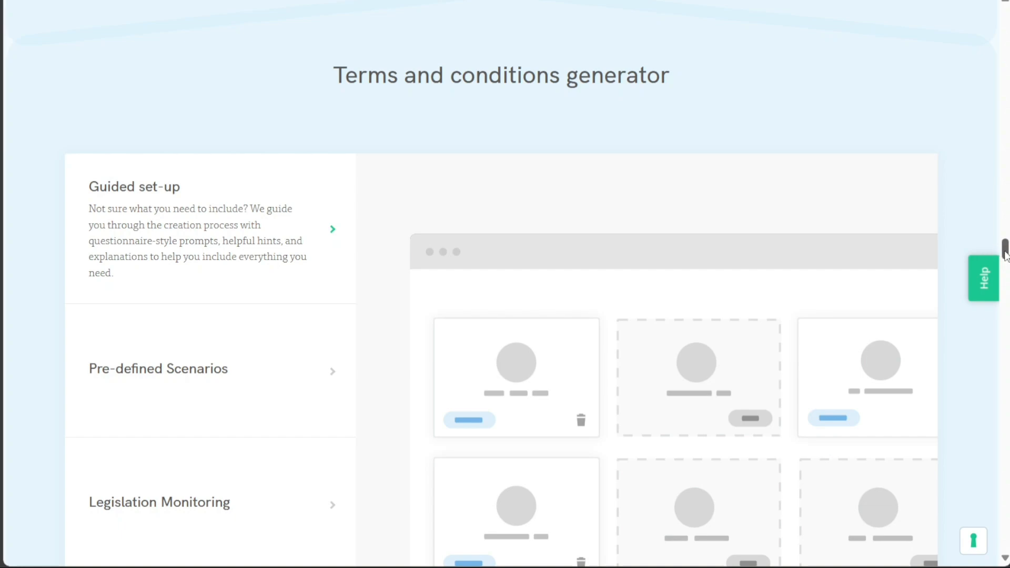
scroll("down", 3)
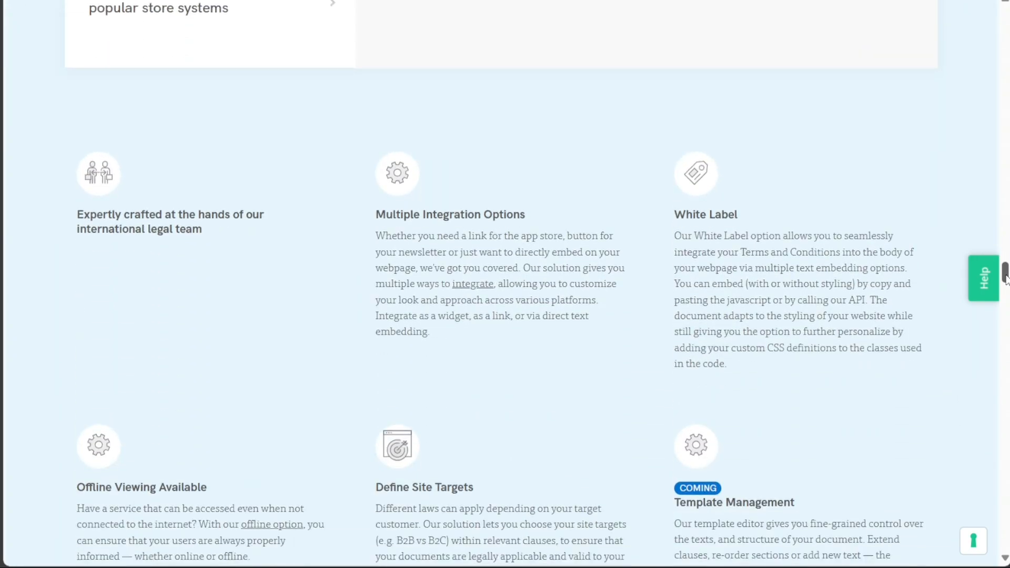
scroll("down", 3)
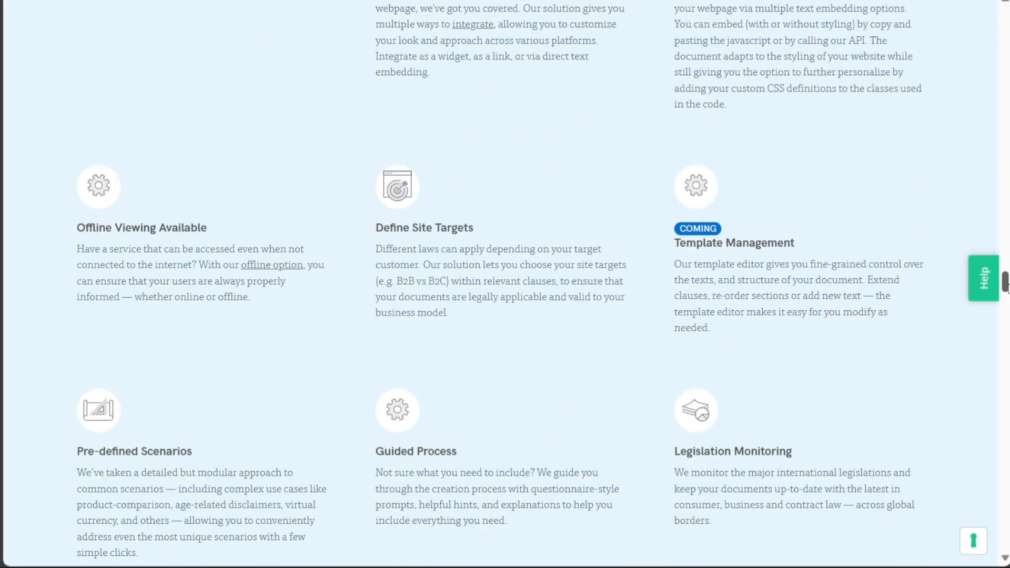
scroll("down", 3)
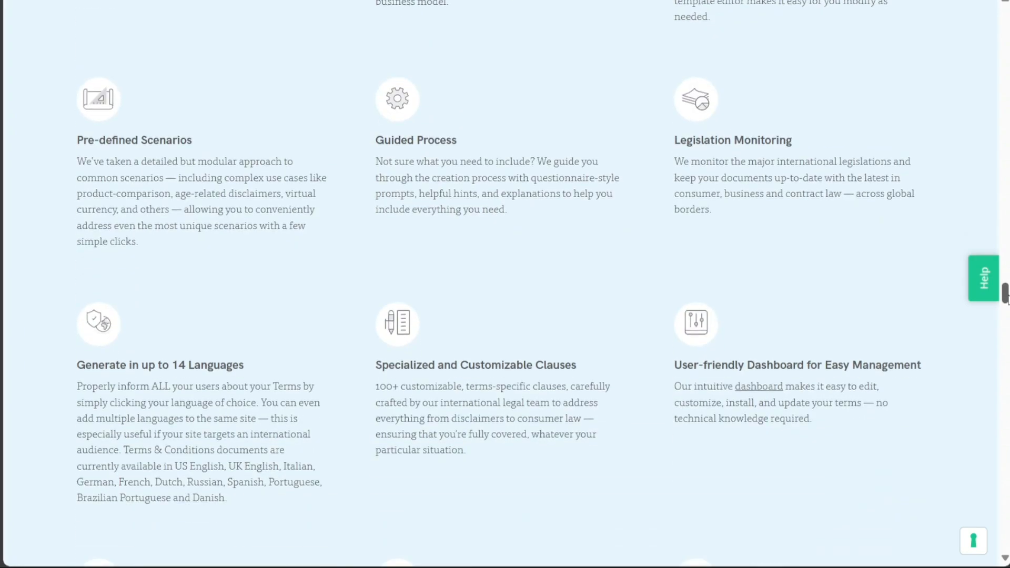
scroll("down", 3)
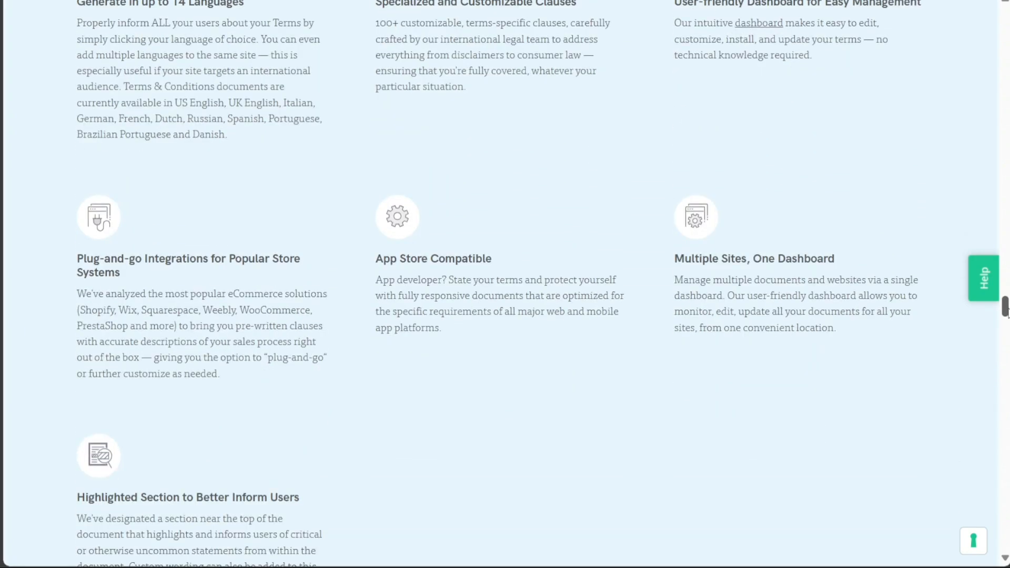
scroll("down", 3)
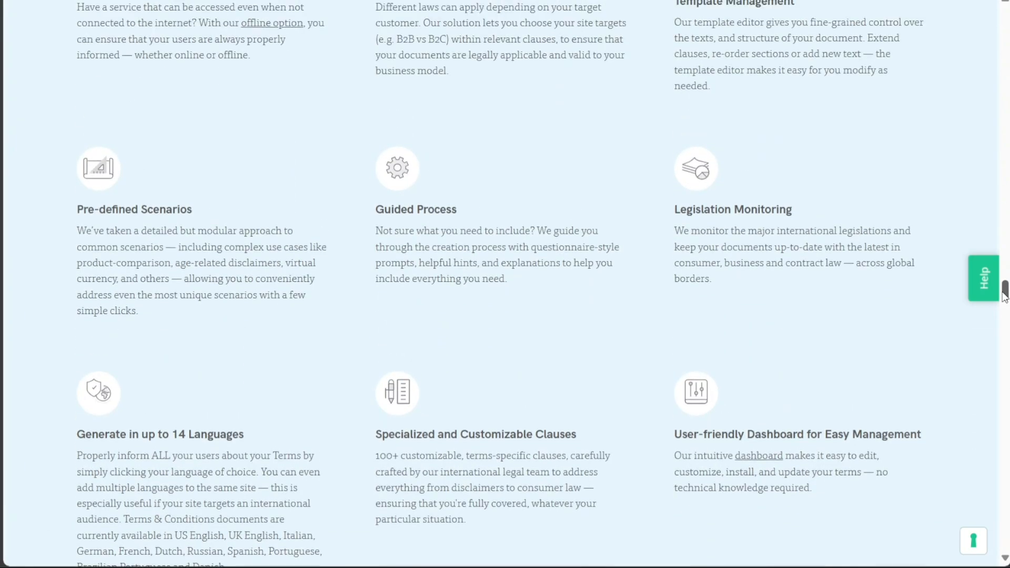
scroll("up", 3)
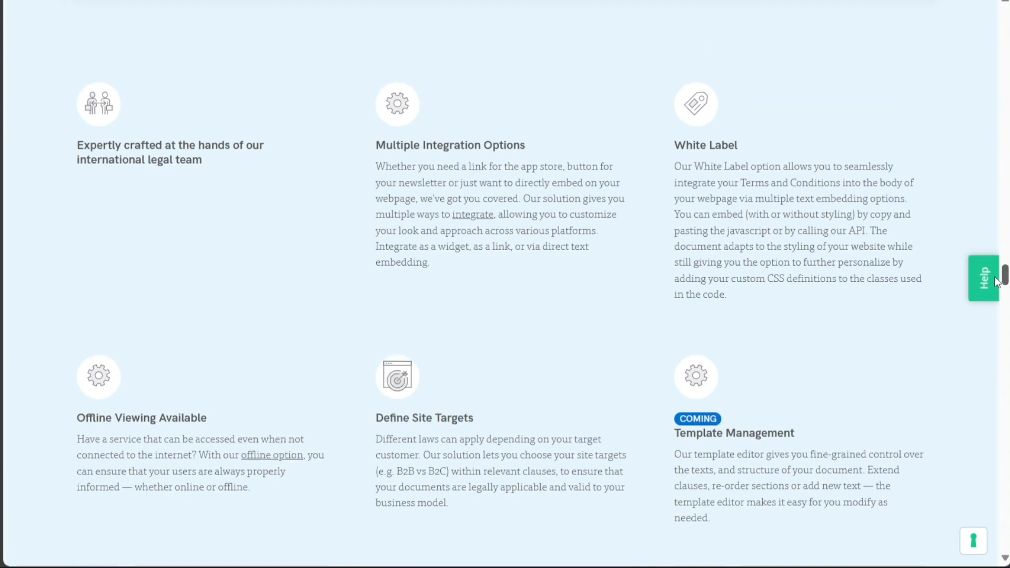
scroll("up", 3)
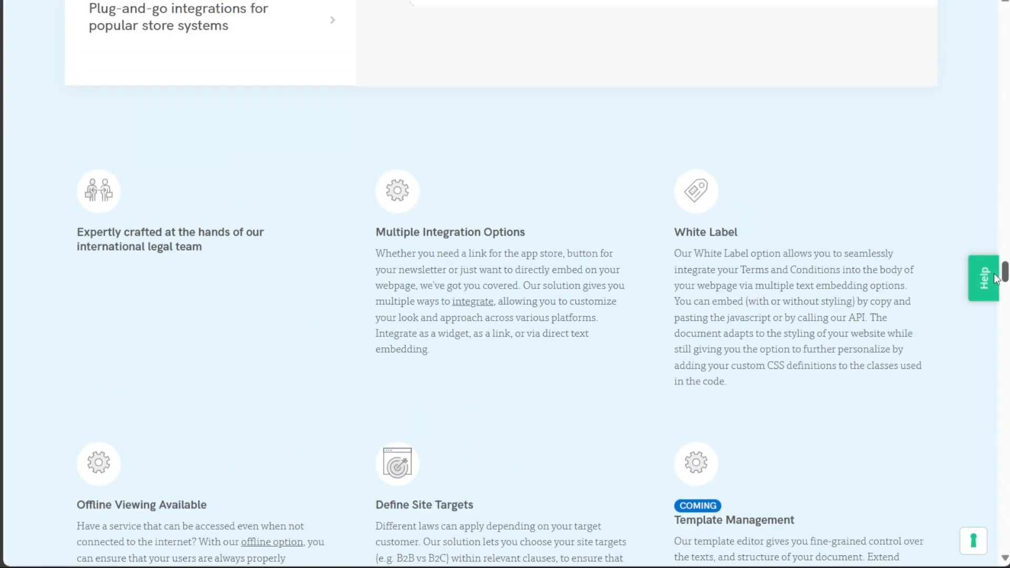
scroll("up", 3)
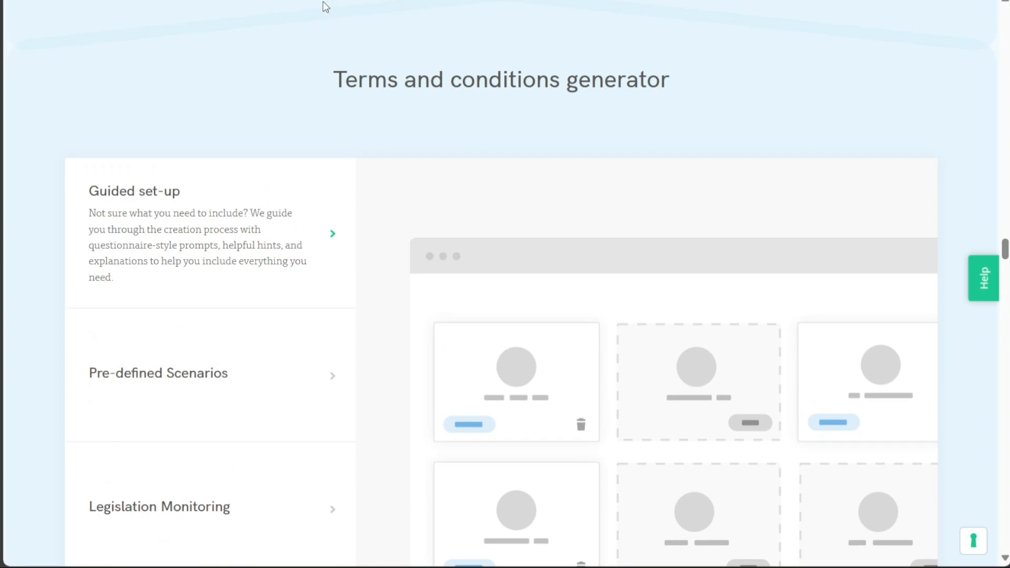
mouse_move(346, 21)
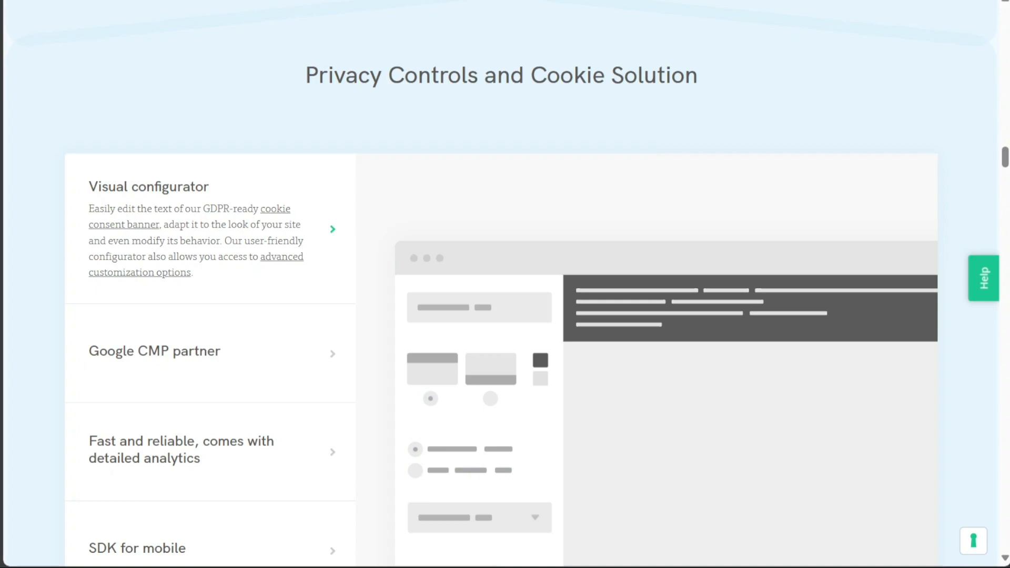
mouse_move(672, 117)
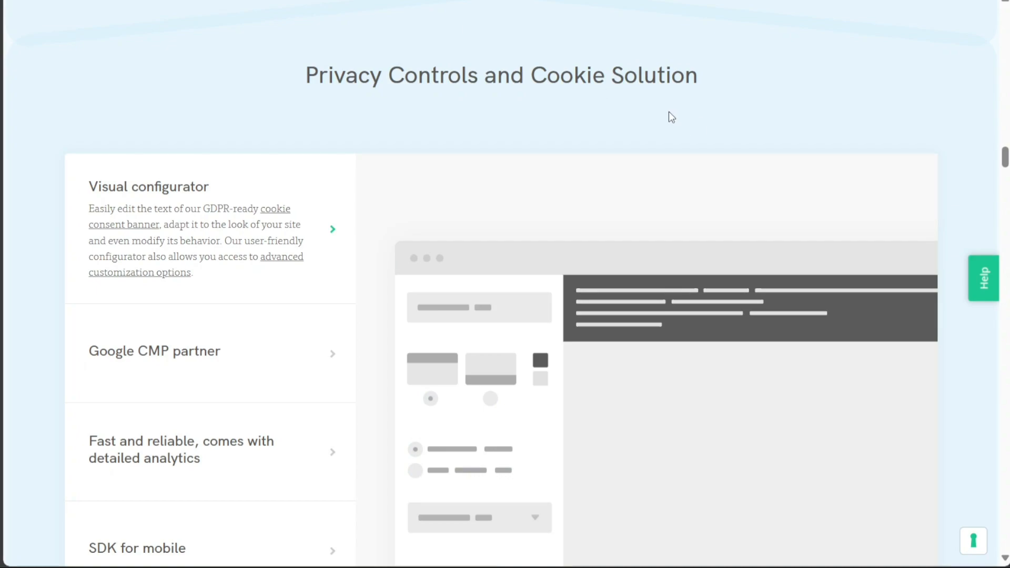
Scroll the features page past Privacy Controls and Cookie Solution to the Consent Database feature list.
scroll("down", 3)
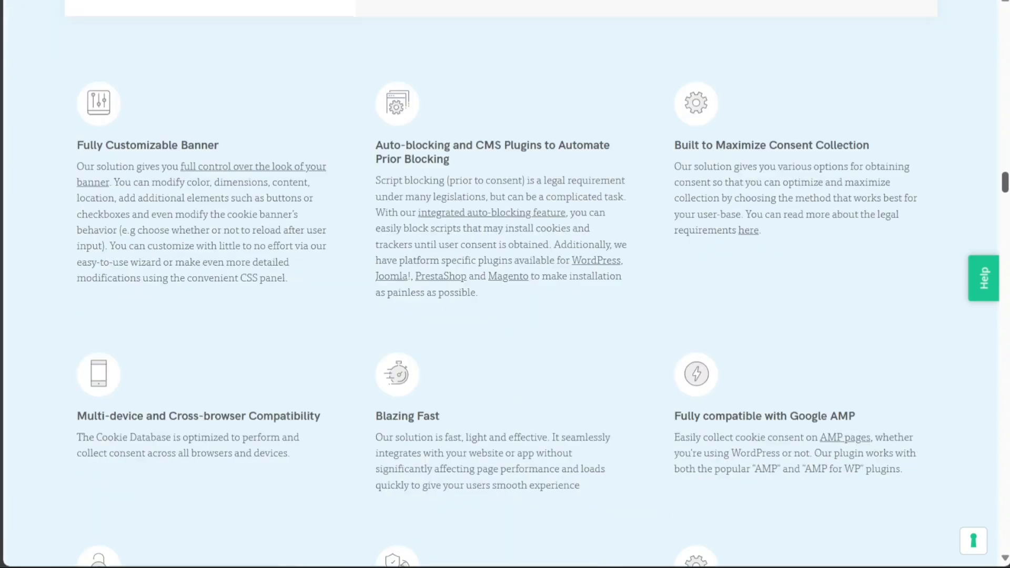
scroll("down", 3)
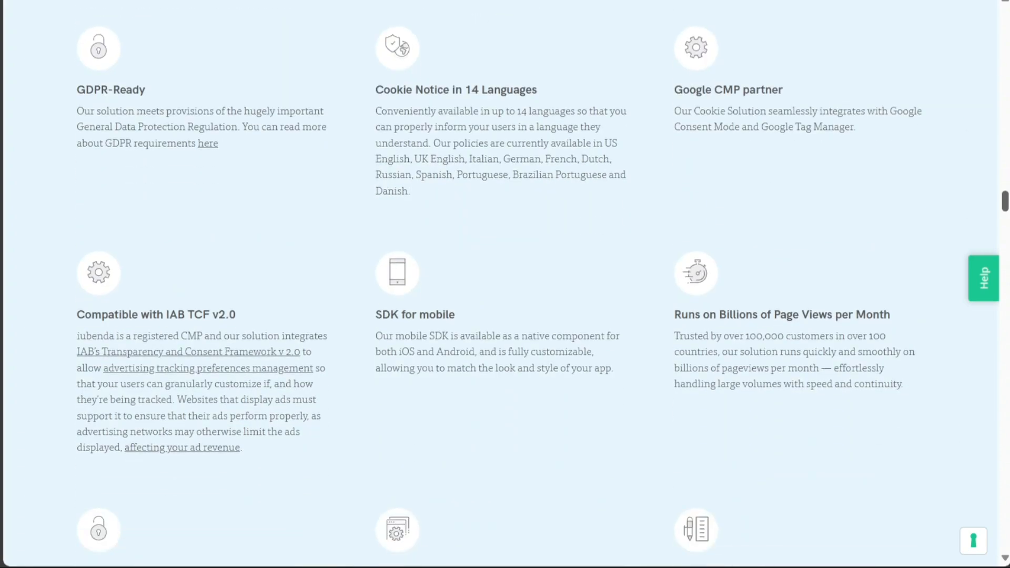
scroll("down", 3)
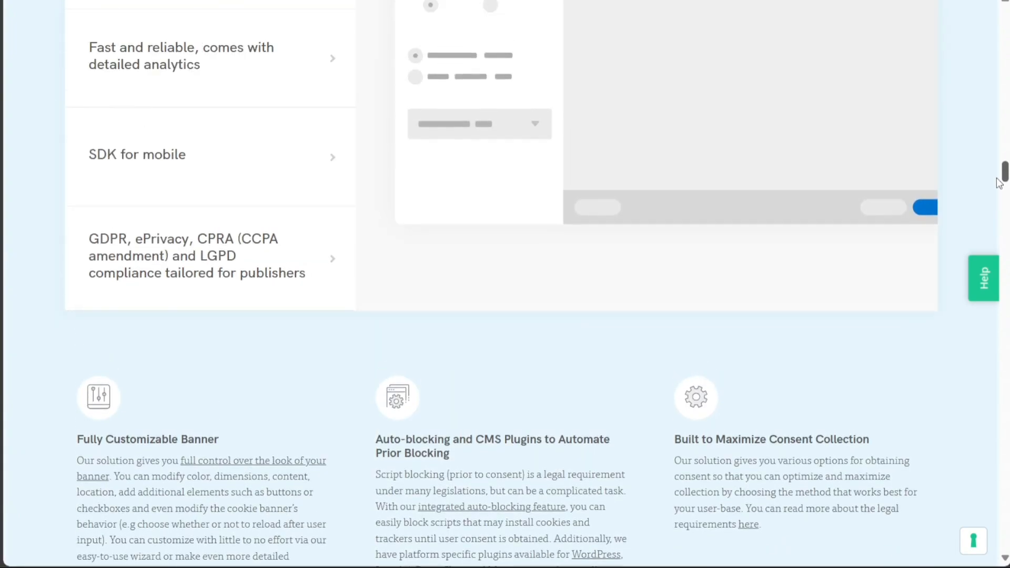
scroll("up", 3)
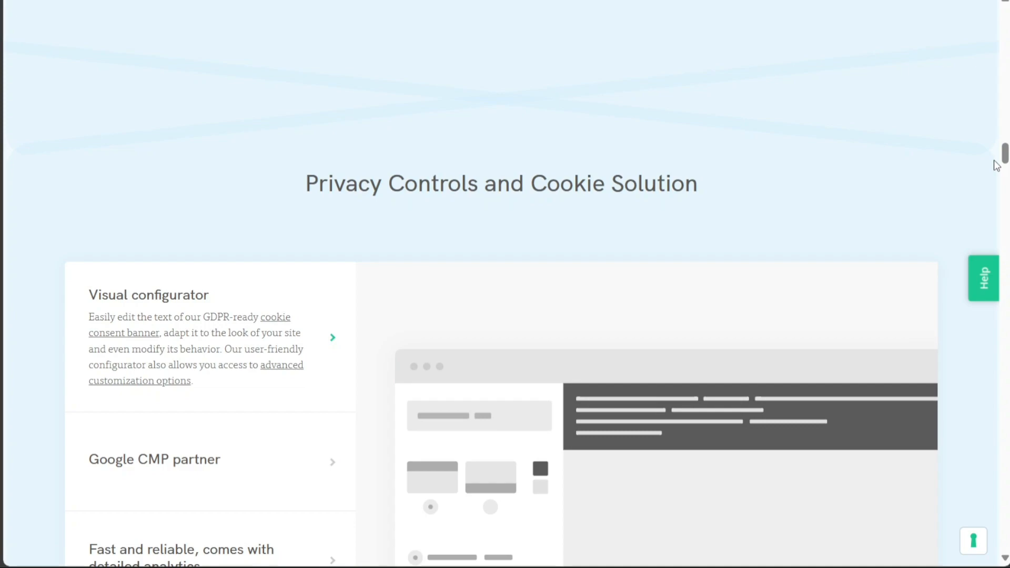
mouse_move(497, 59)
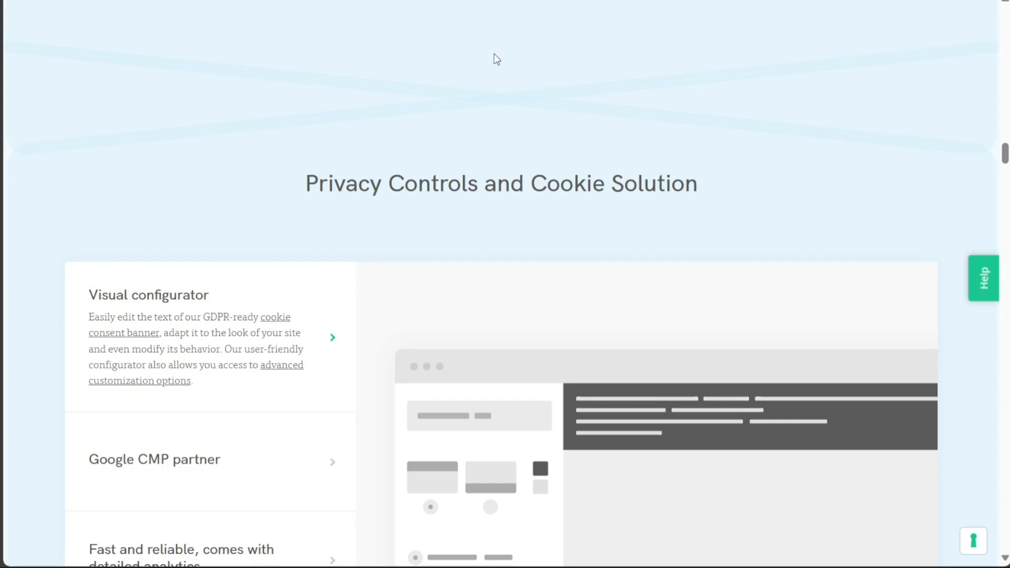
scroll("down", 3)
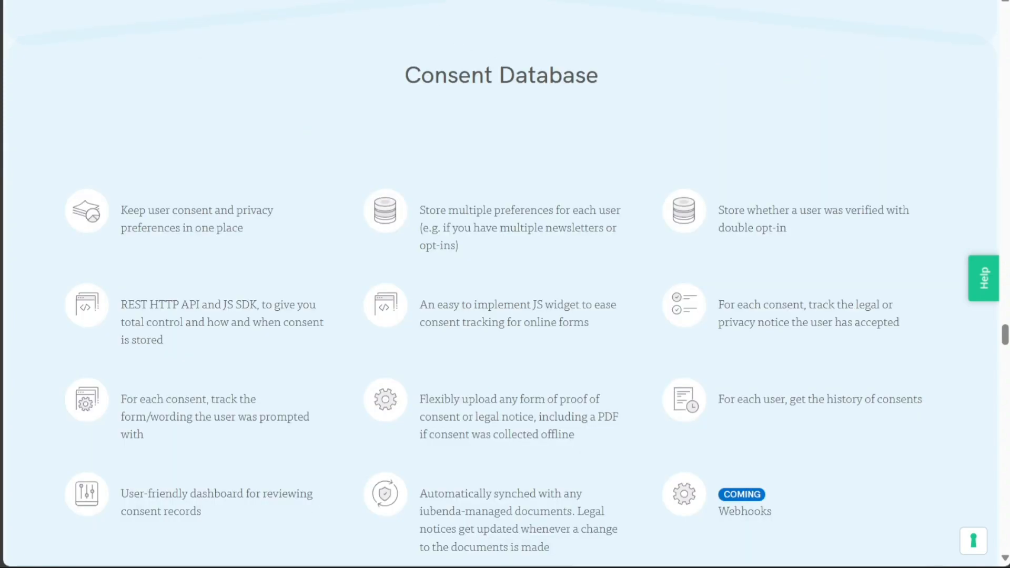
mouse_move(977, 304)
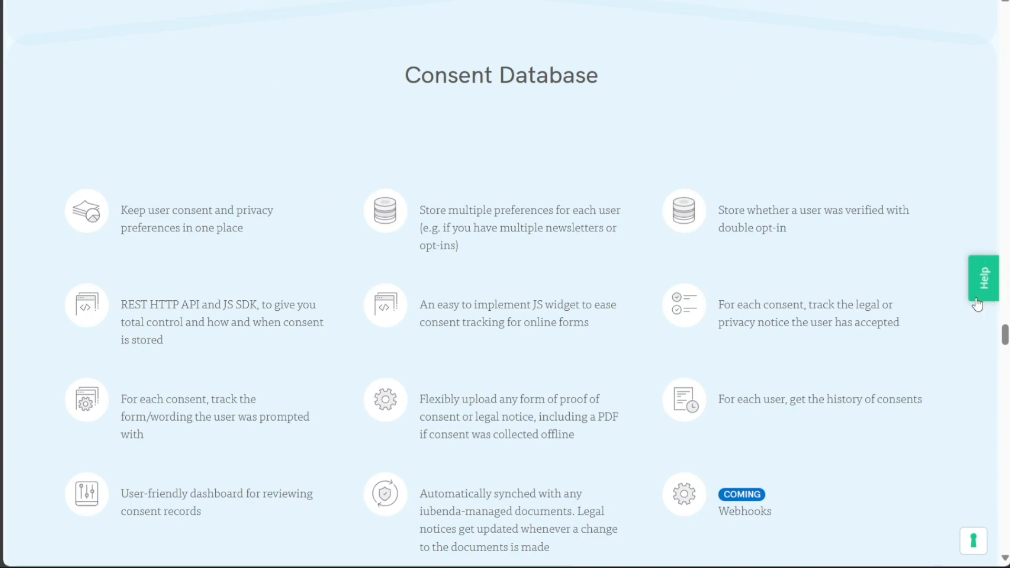
scroll("down", 3)
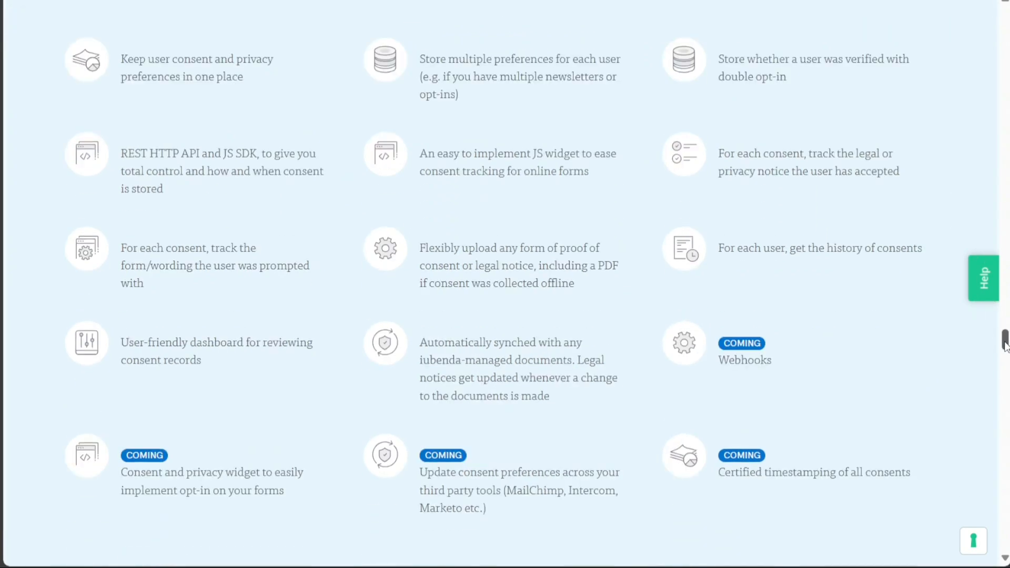
scroll("up", 3)
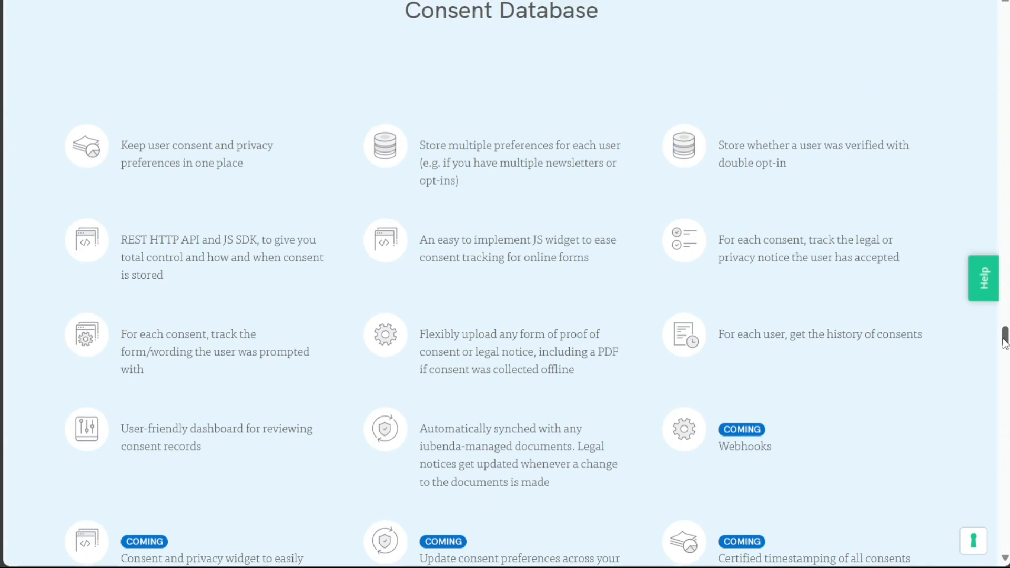
mouse_move(778, 131)
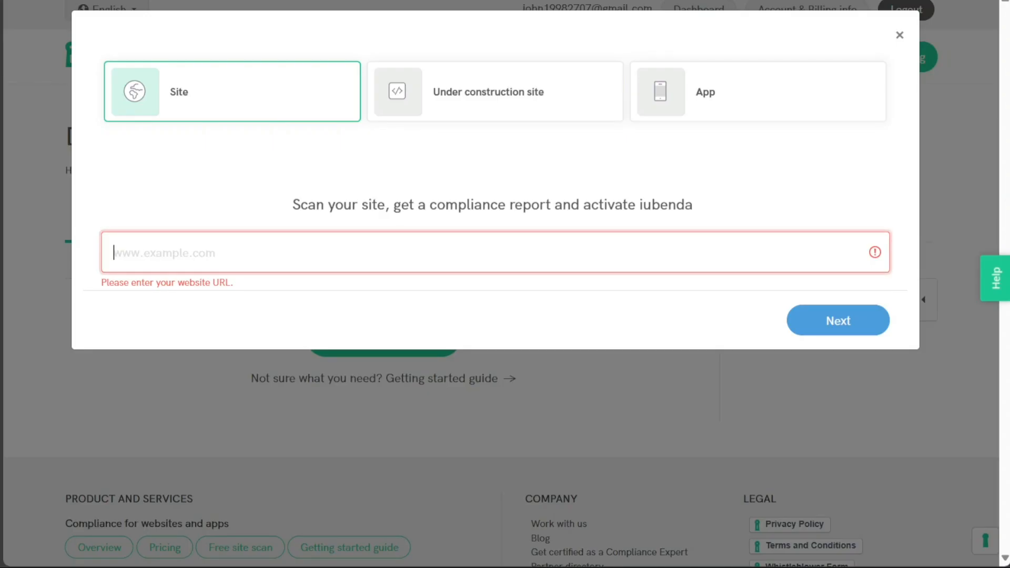
mouse_move(660, 11)
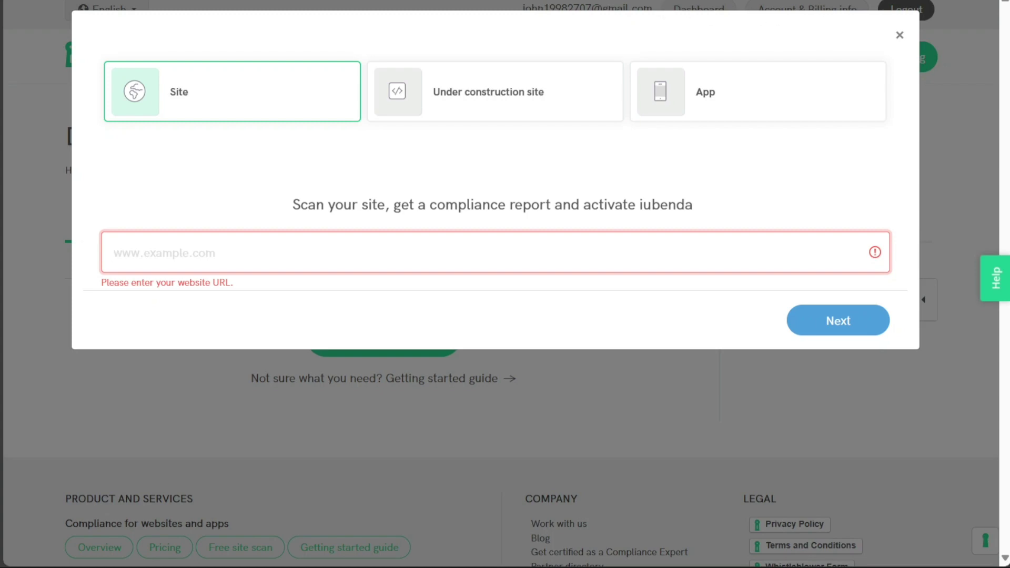
Close the Scan your site dialog without a URL, returning to the Dashboard.
left_click(900, 34)
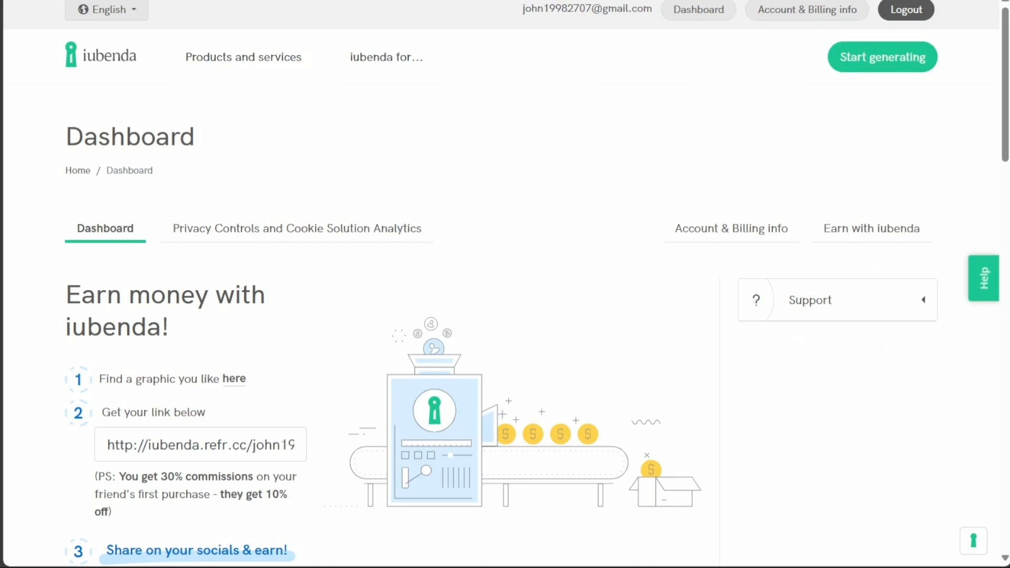
mouse_move(562, 57)
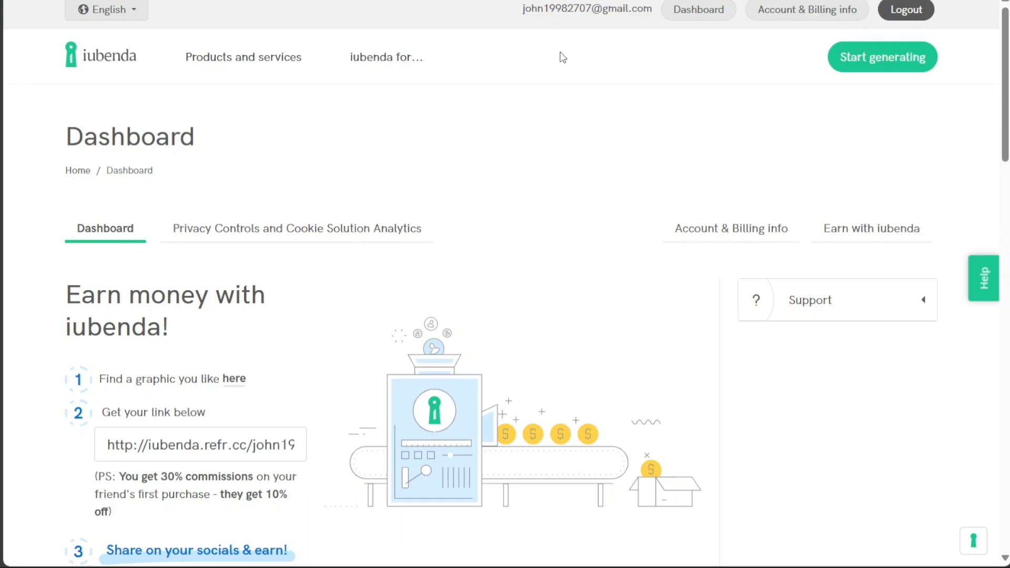
mouse_move(882, 56)
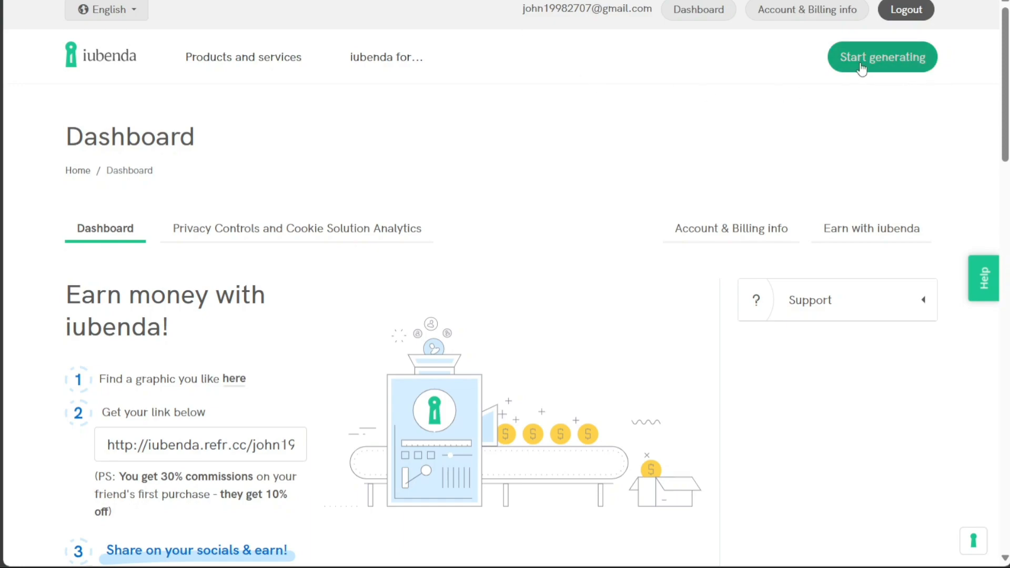
mouse_move(691, 34)
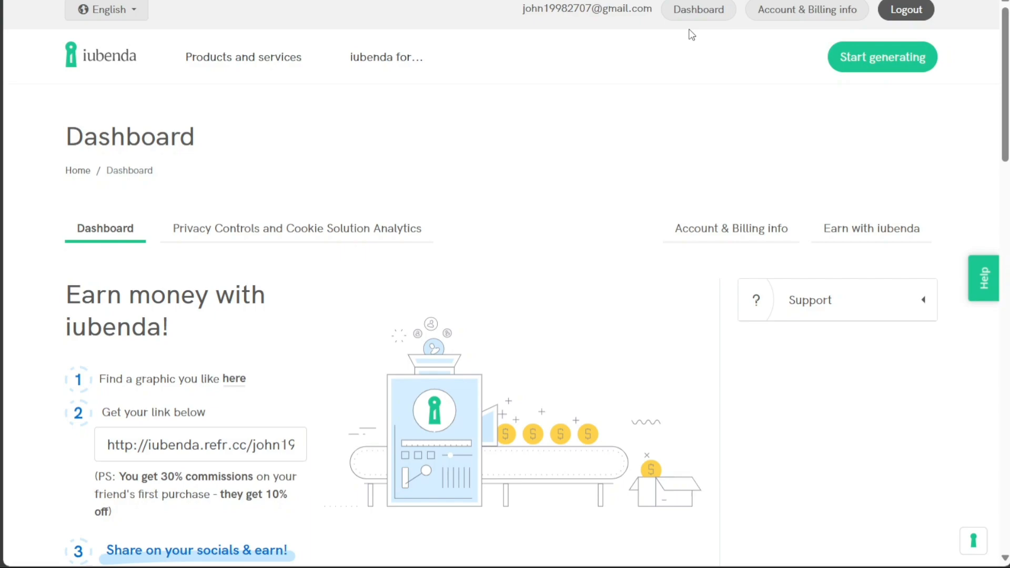
Reopen the Scan your site dialog from Start generating on the Dashboard.
left_click(882, 57)
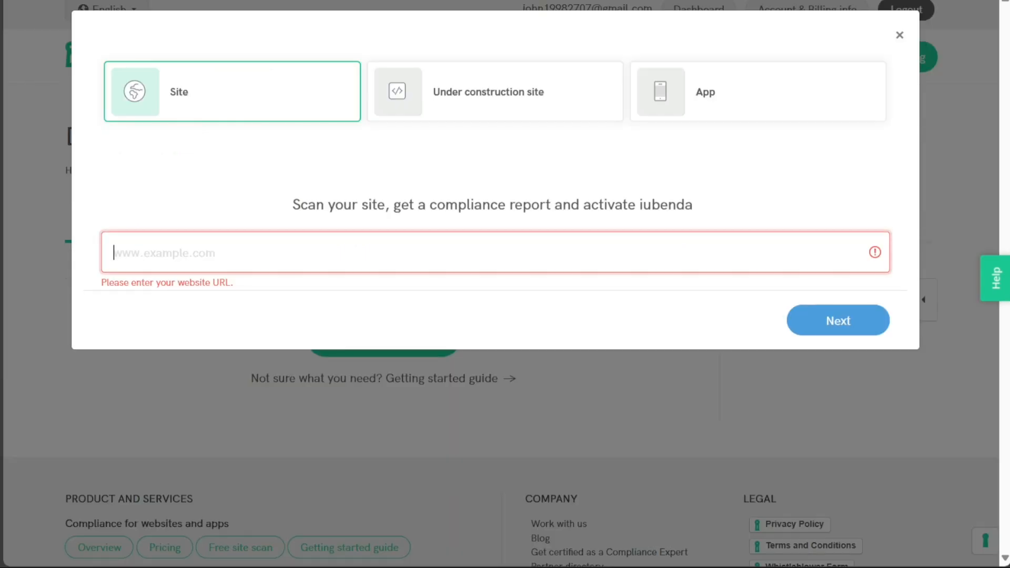
mouse_move(415, 196)
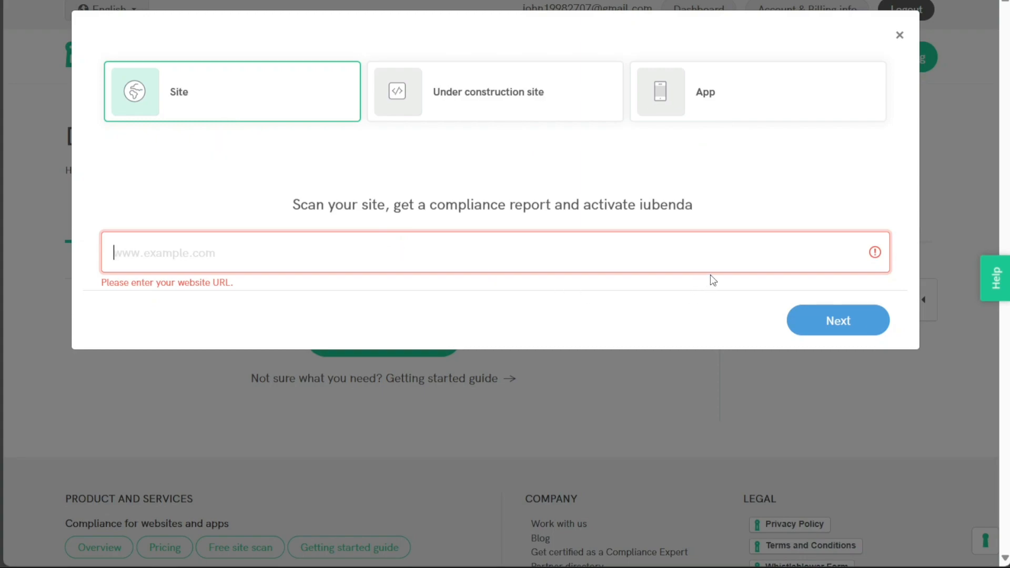
mouse_move(792, 306)
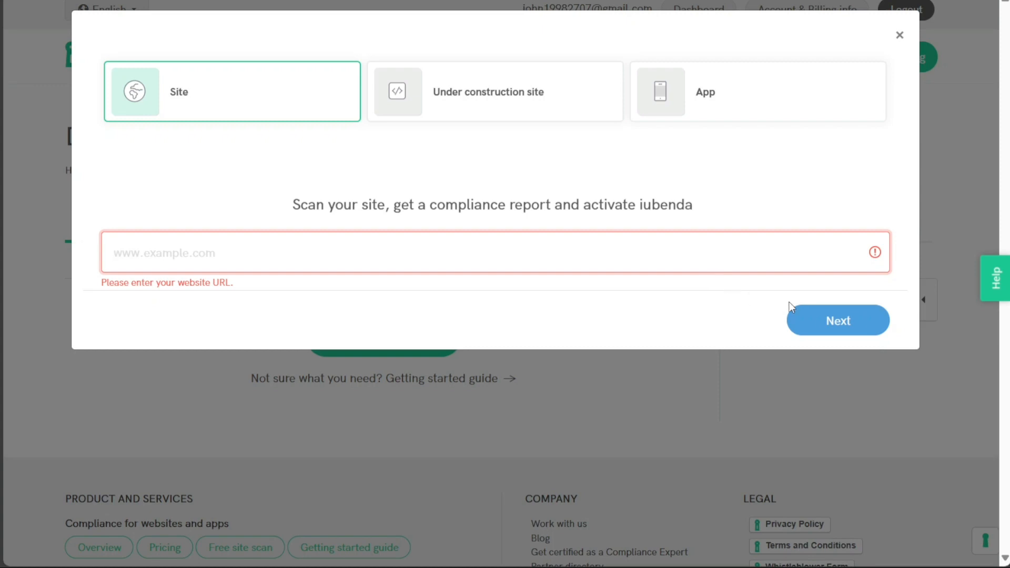
mouse_move(645, 139)
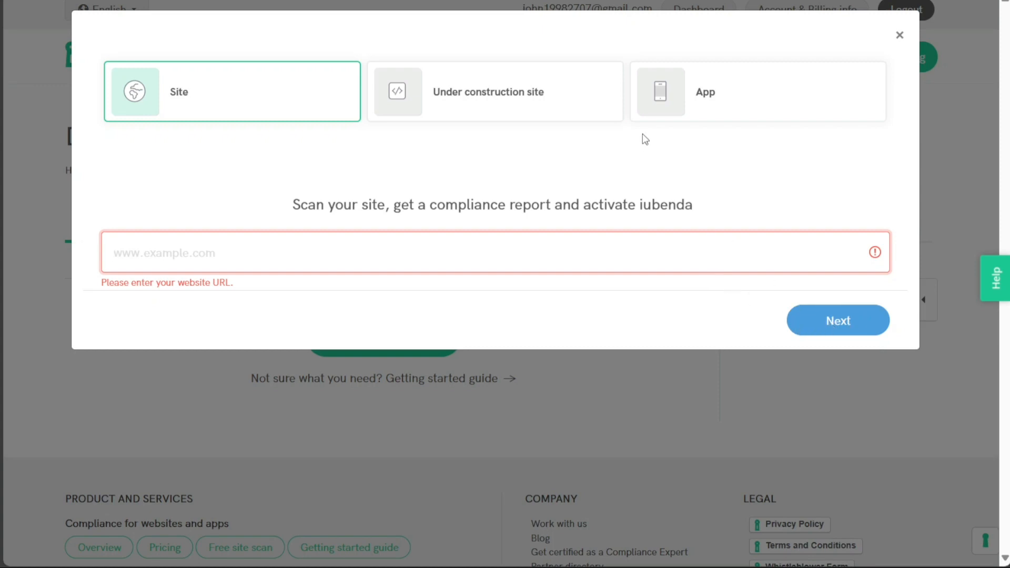
Keep United States as home country and Worldwide as audience, reaching the website-type question.
left_click(838, 320)
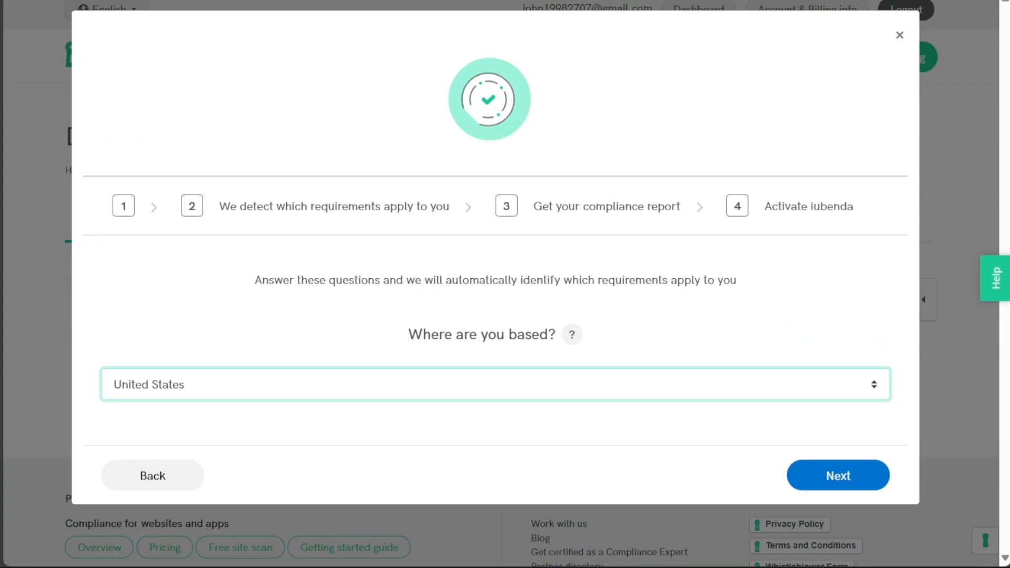
mouse_move(838, 476)
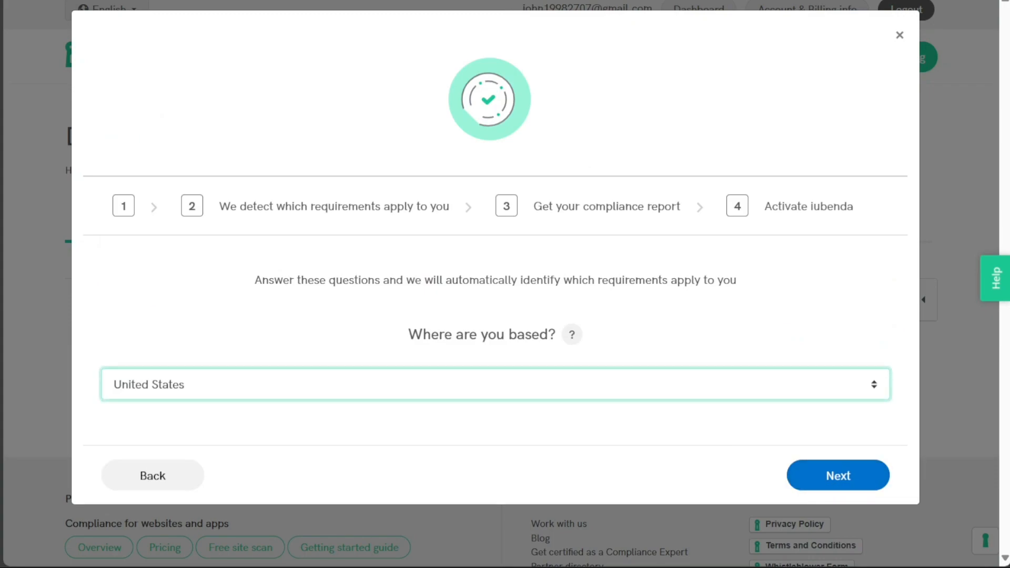
left_click(838, 475)
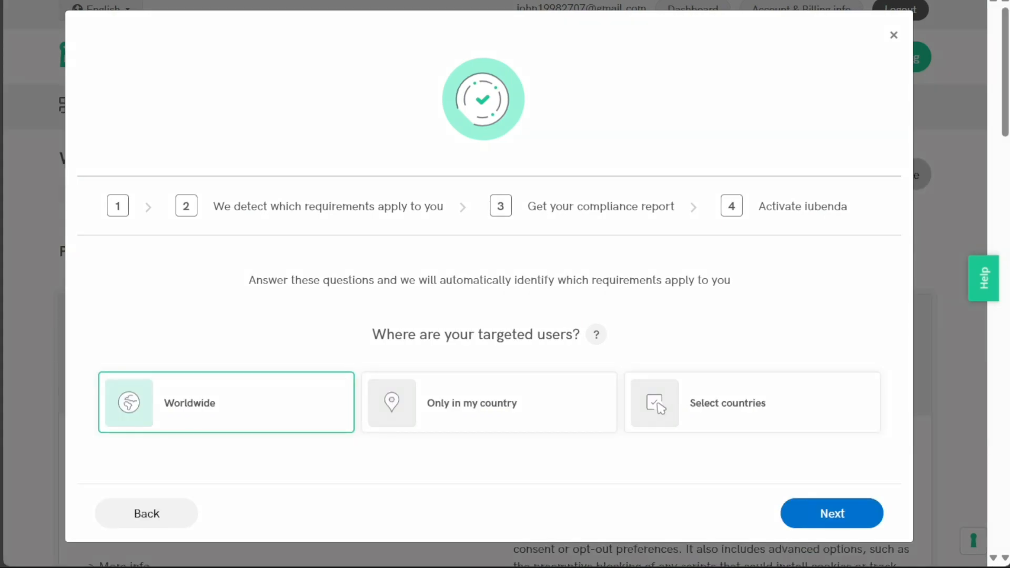
mouse_move(510, 103)
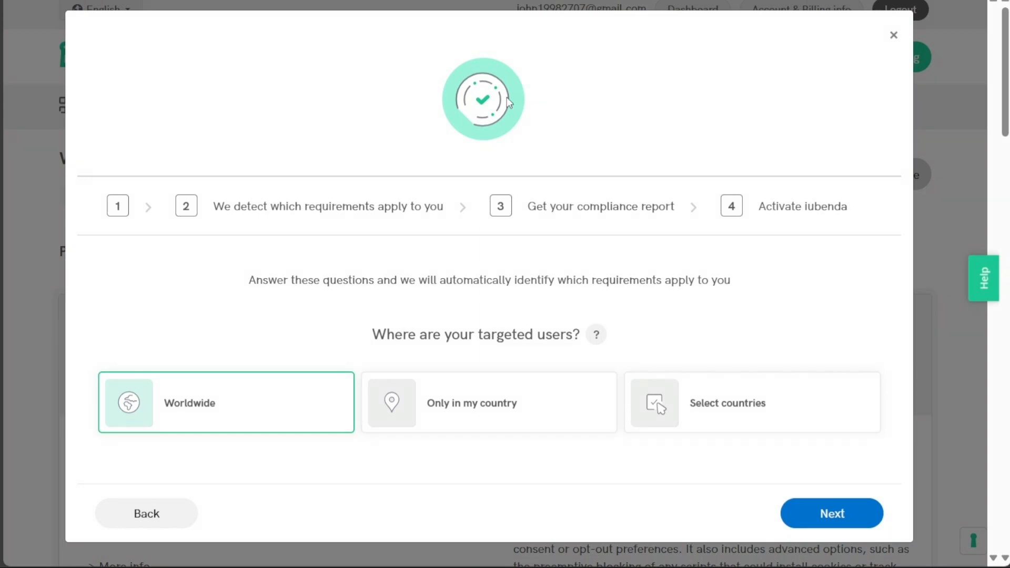
mouse_move(704, 415)
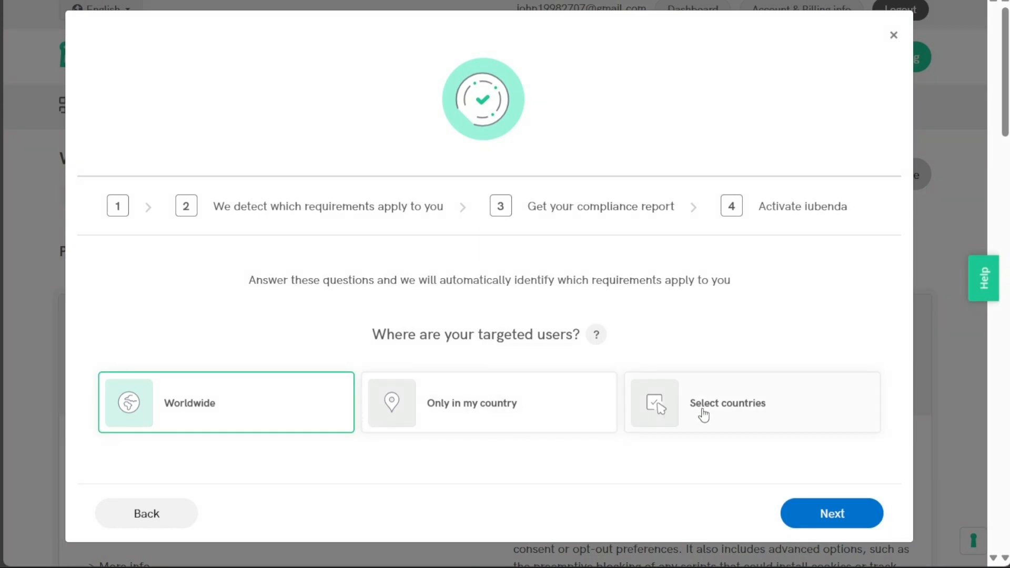
mouse_move(334, 407)
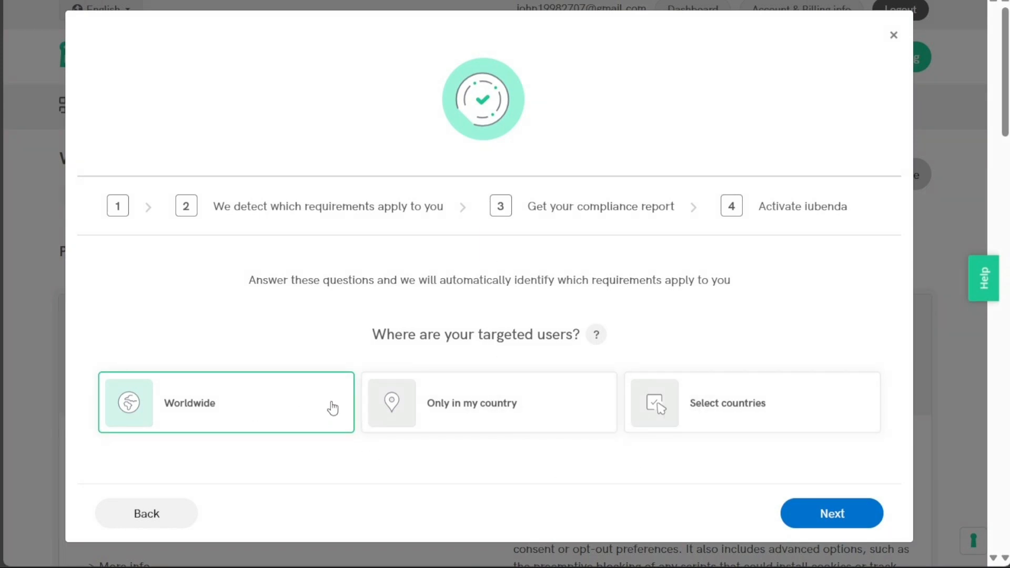
mouse_move(194, 417)
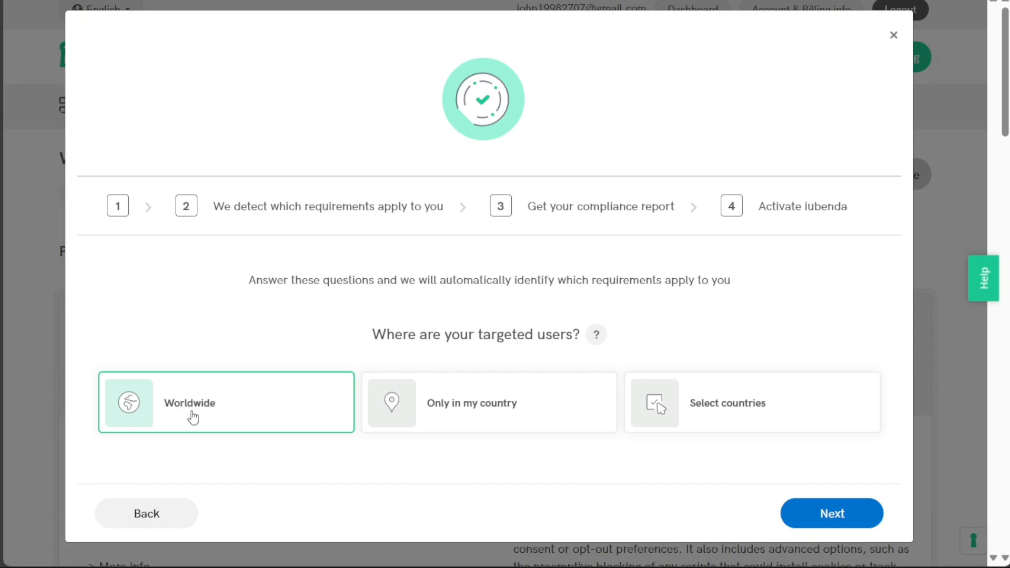
mouse_move(260, 440)
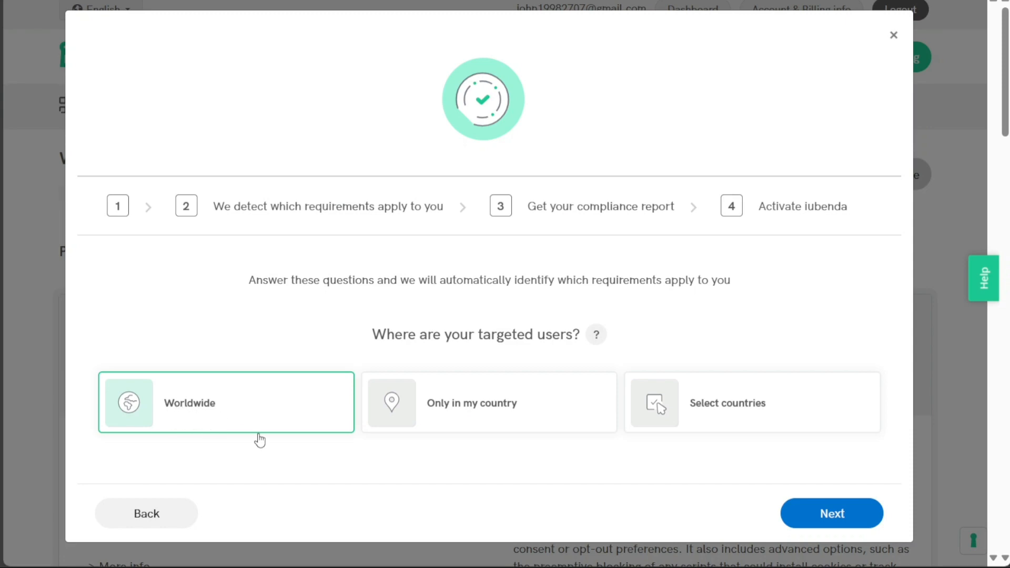
mouse_move(832, 514)
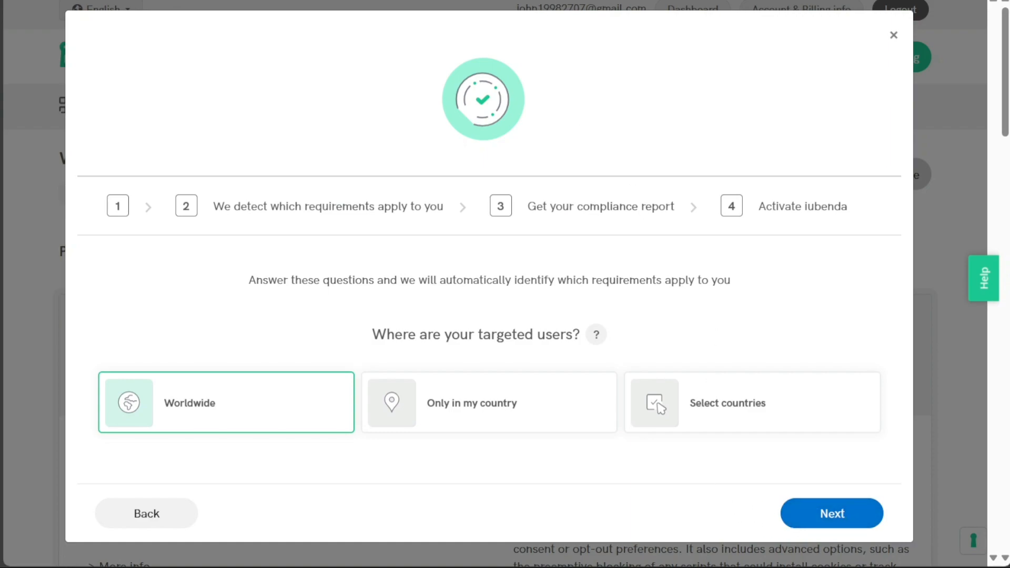
left_click(832, 513)
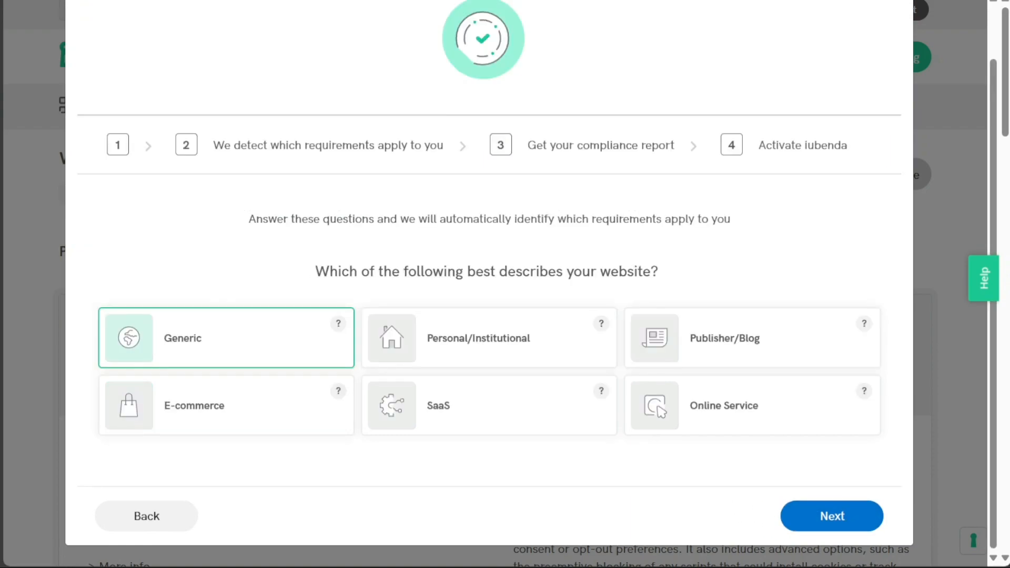
mouse_move(536, 394)
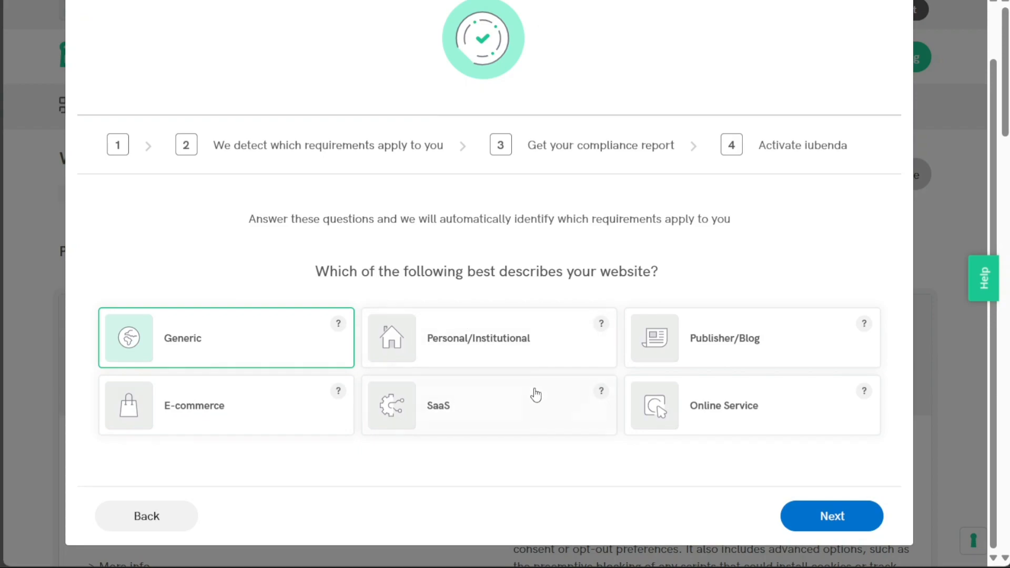
mouse_move(250, 478)
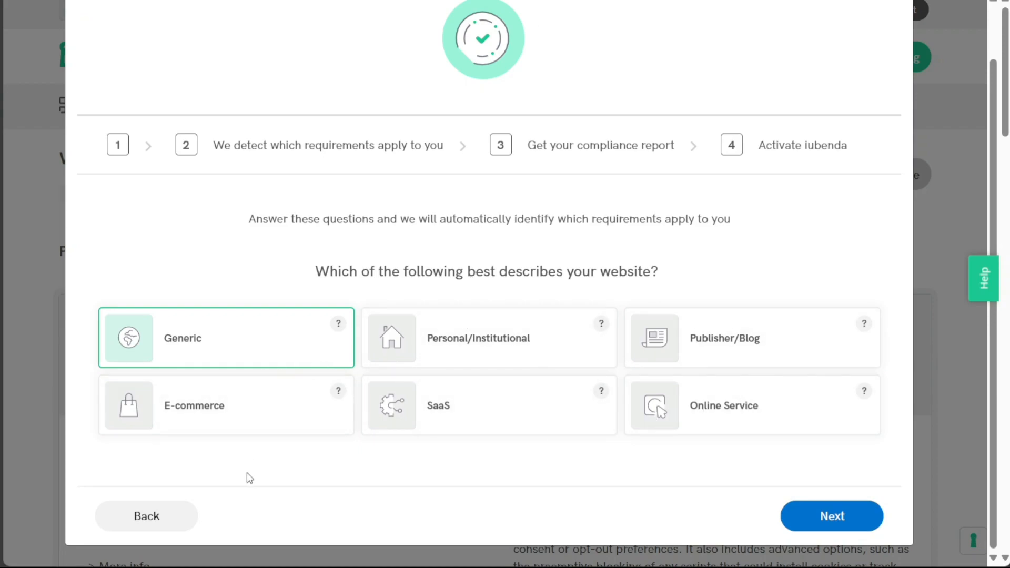
mouse_move(831, 515)
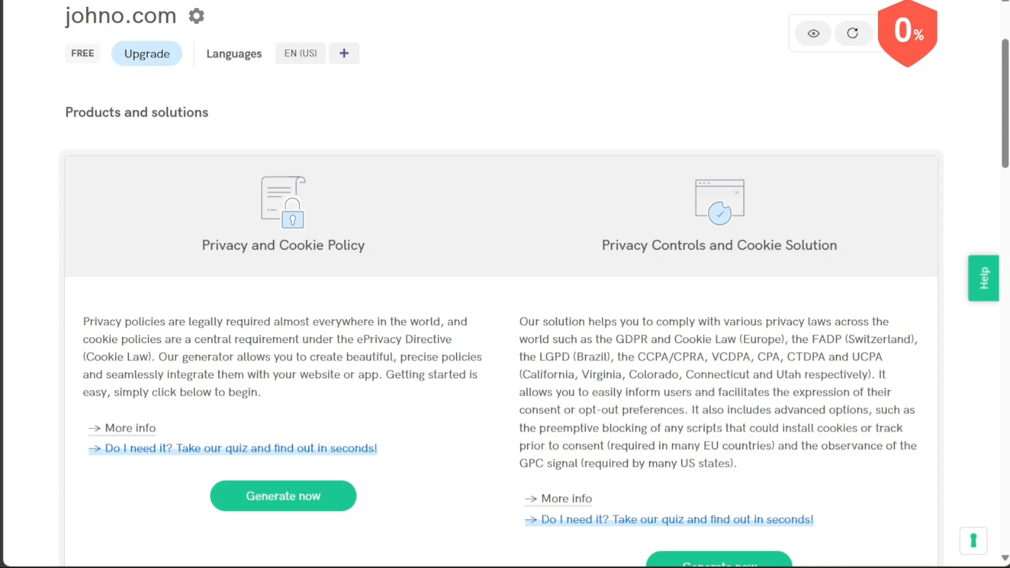
mouse_move(756, 54)
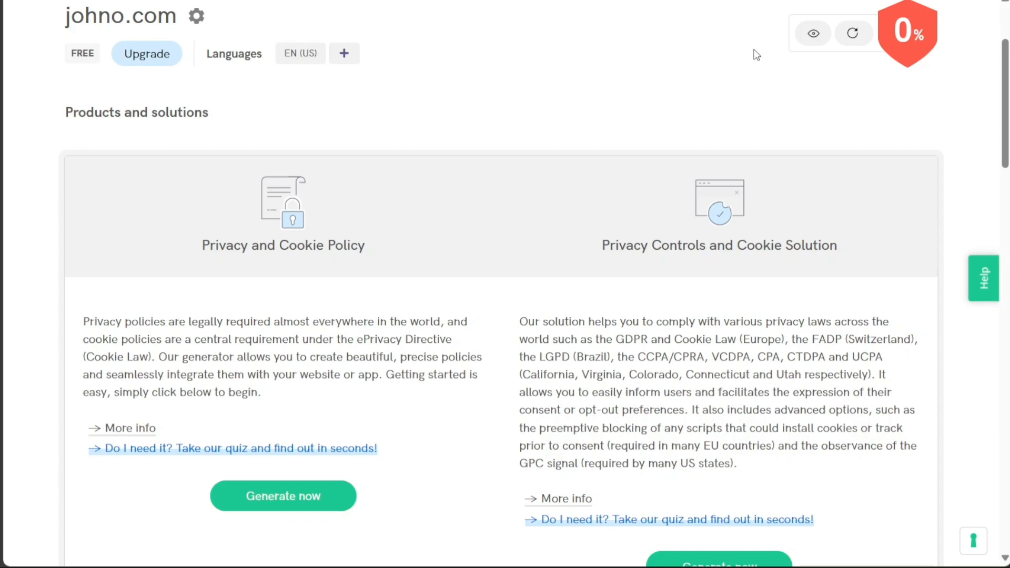
mouse_move(283, 496)
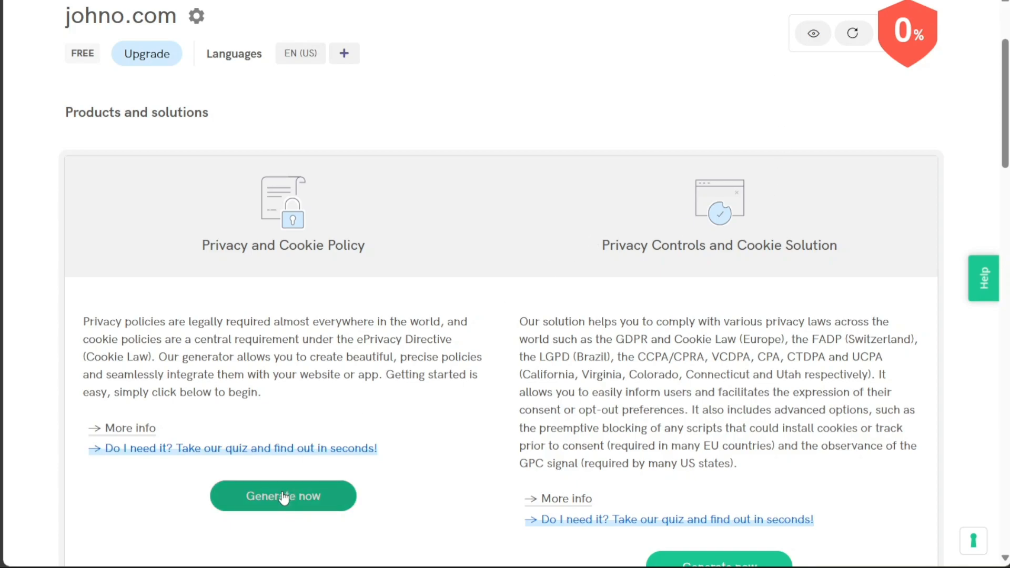
mouse_move(273, 509)
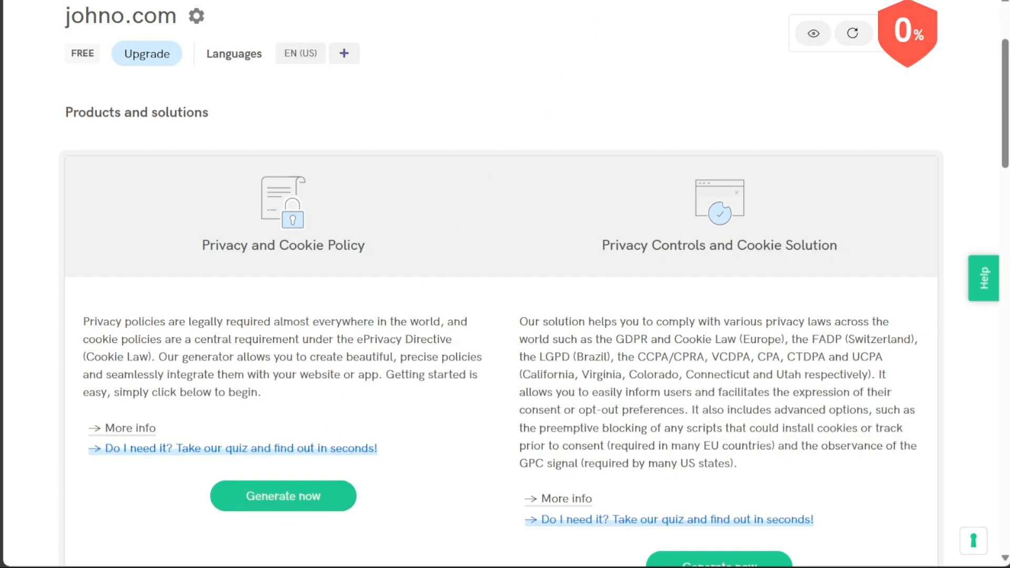
left_click(282, 496)
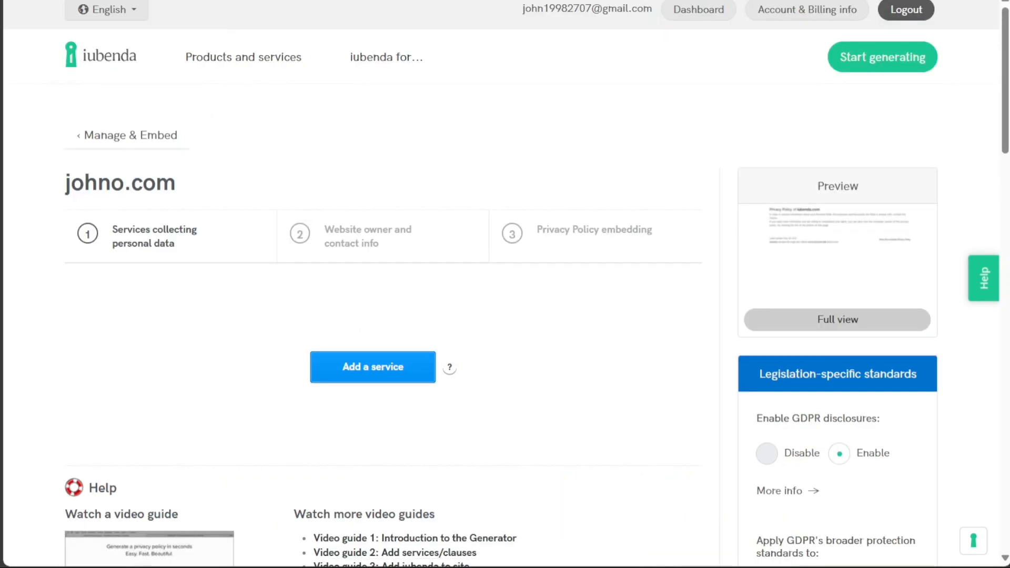
mouse_move(656, 232)
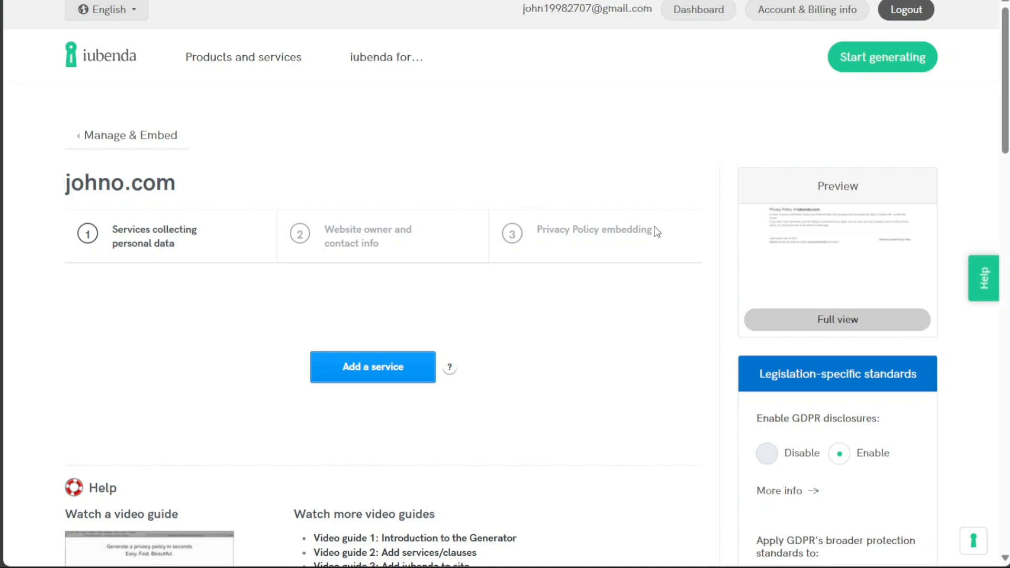
mouse_move(808, 328)
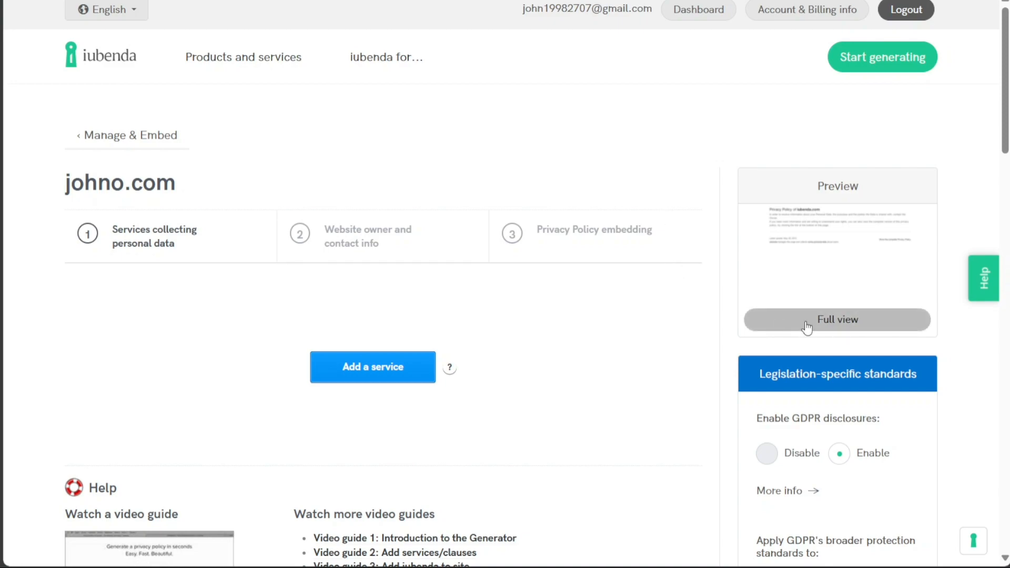
mouse_move(852, 326)
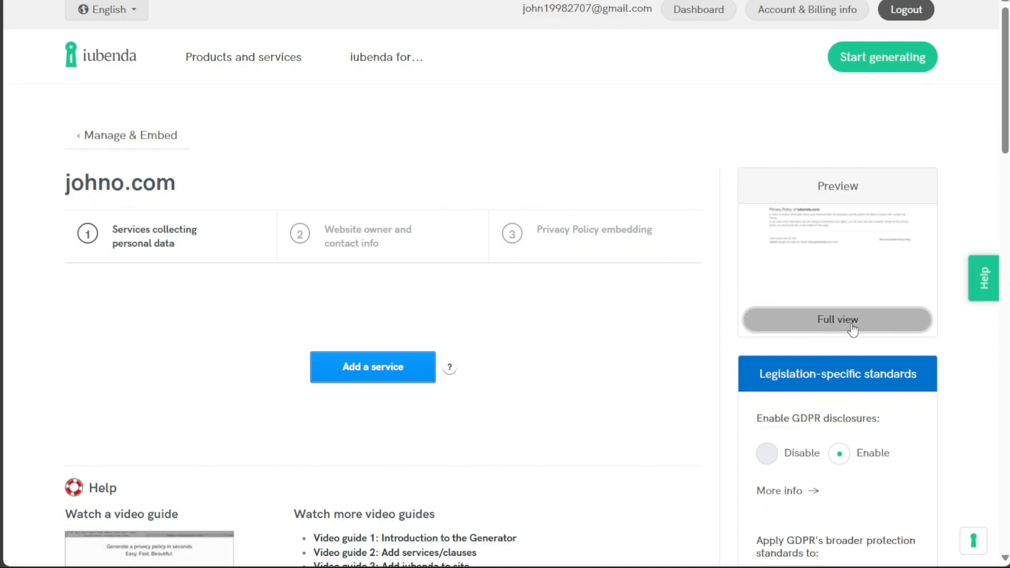
Show the Full view preview of johno.com's privacy policy from the generator page.
left_click(837, 320)
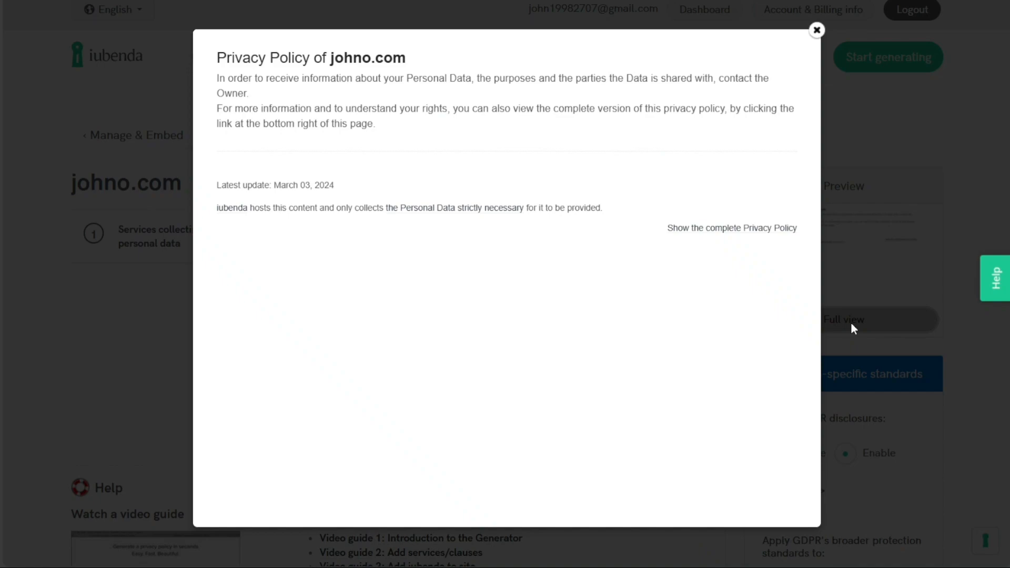
mouse_move(817, 36)
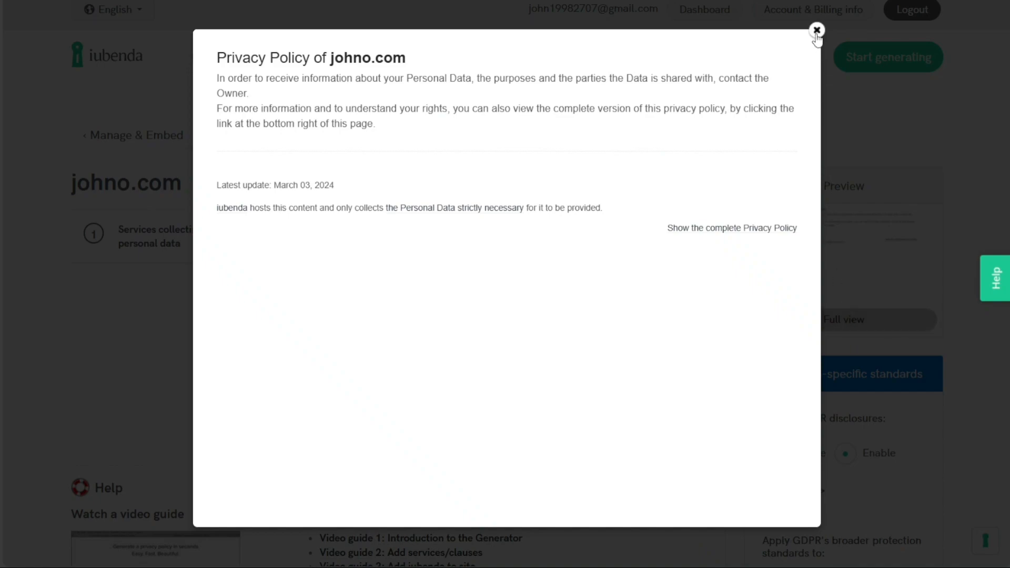
Close the johno.com Privacy Policy popup, leaving iubenda's Pricing page showing.
left_click(816, 30)
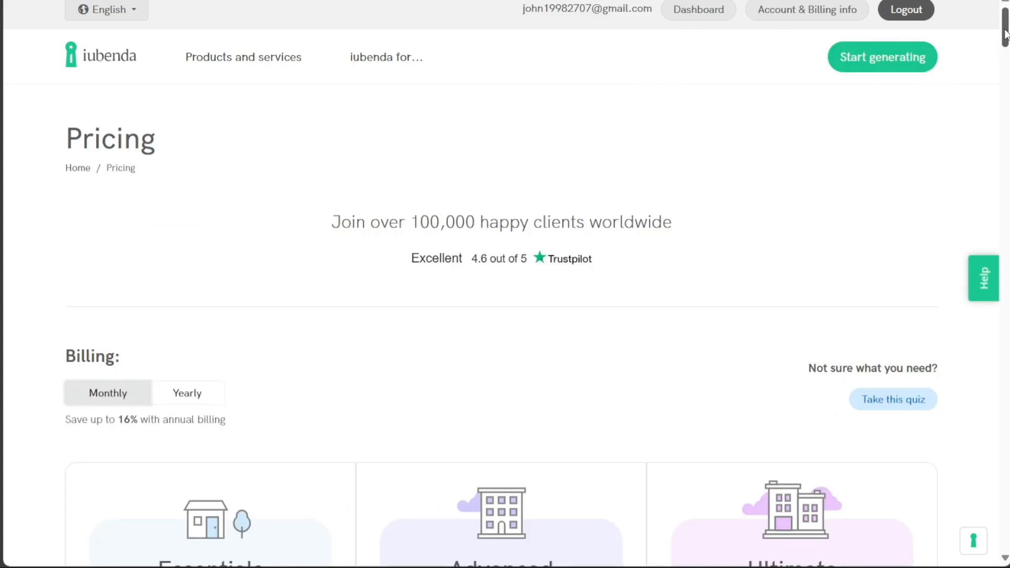
Scroll to the Essentials, Advanced and Ultimate plan cards and highlight the $6.99 Essentials price.
scroll("down", 3)
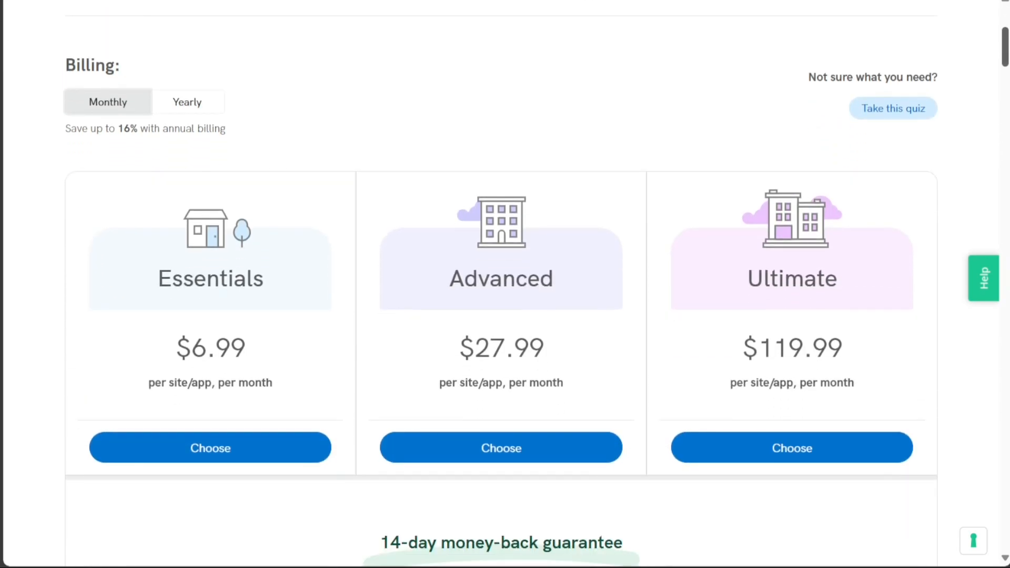
mouse_move(830, 119)
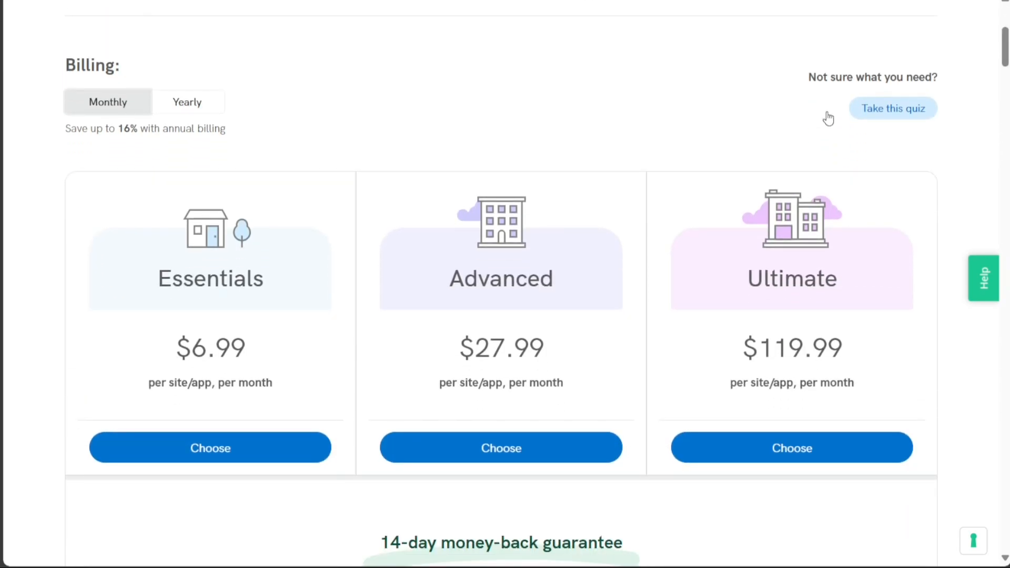
mouse_move(255, 359)
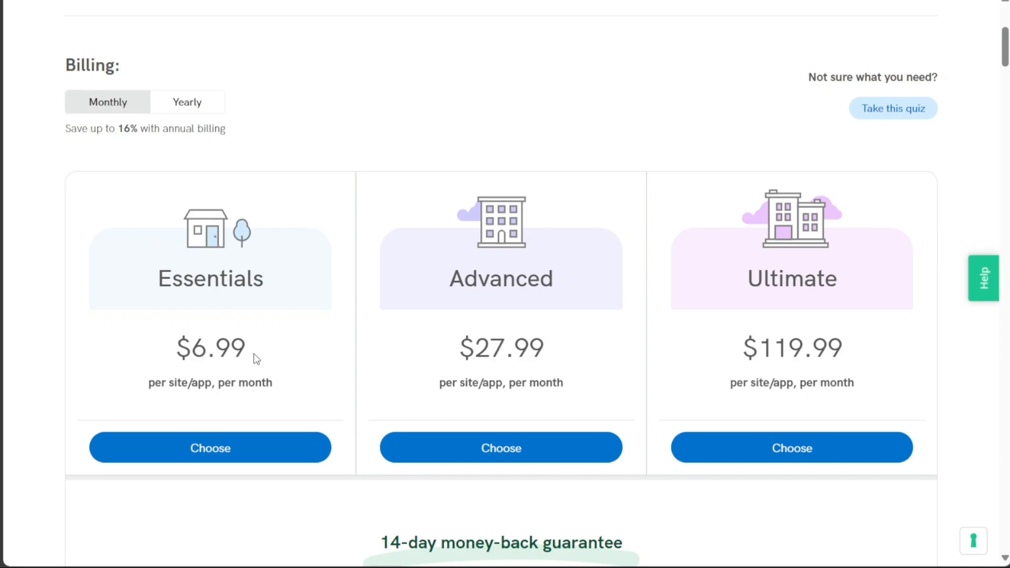
double_click(210, 348)
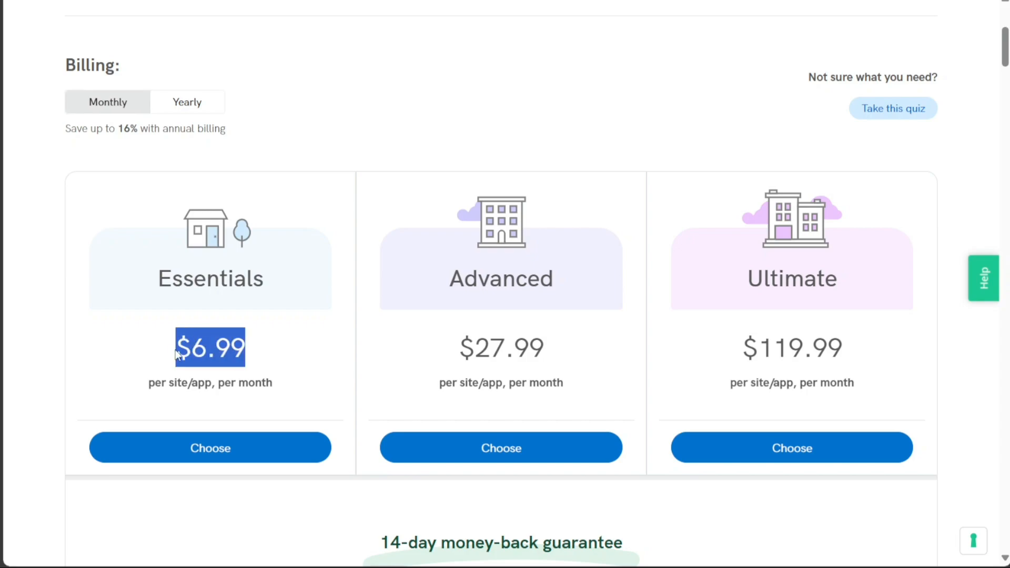
mouse_move(431, 366)
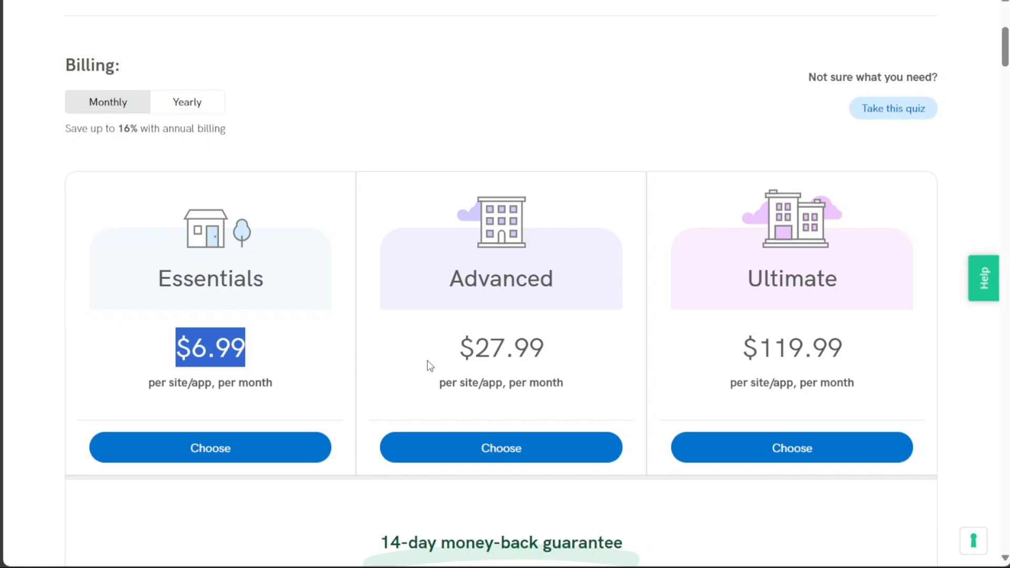
mouse_move(548, 358)
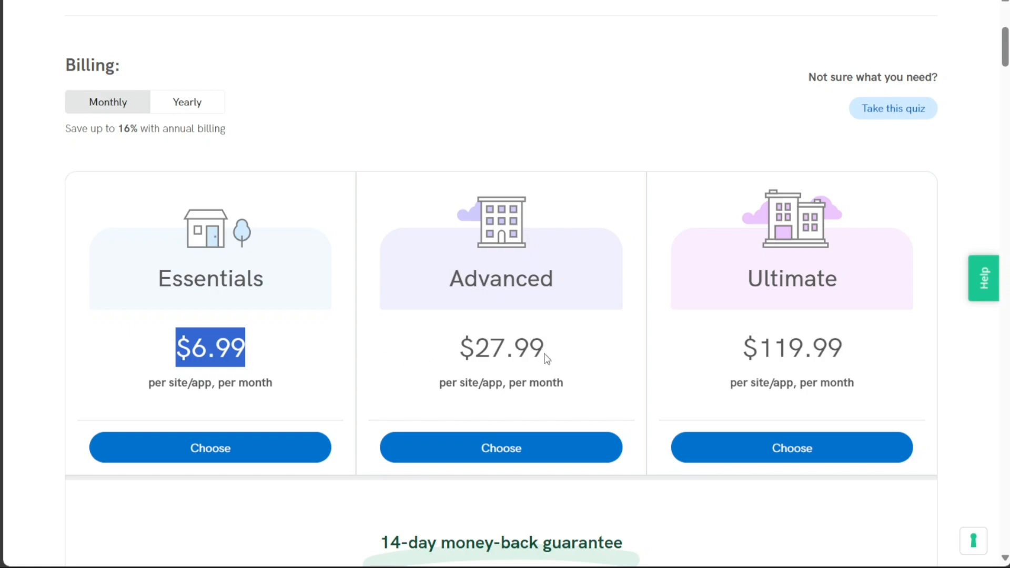
mouse_move(431, 467)
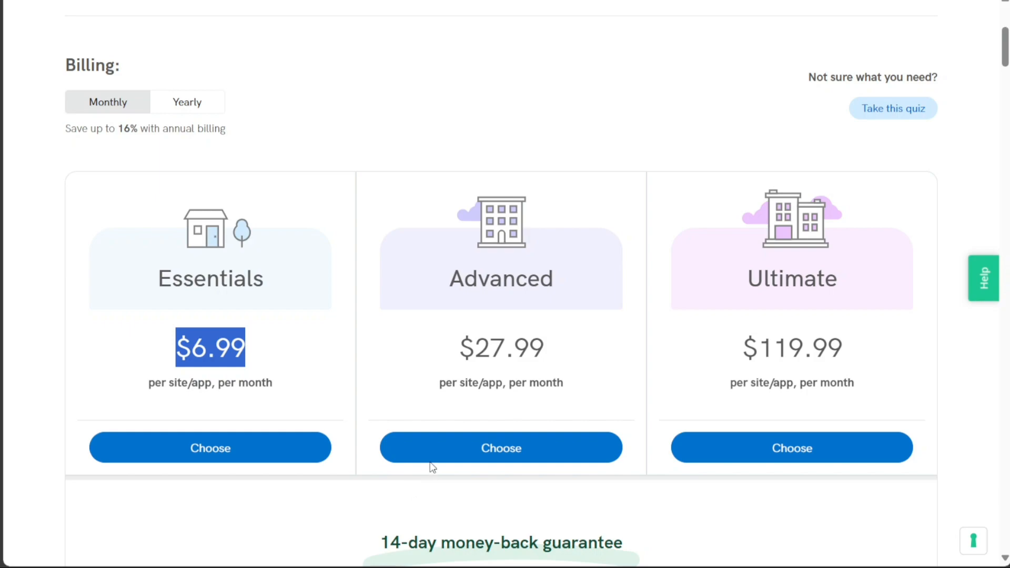
mouse_move(420, 513)
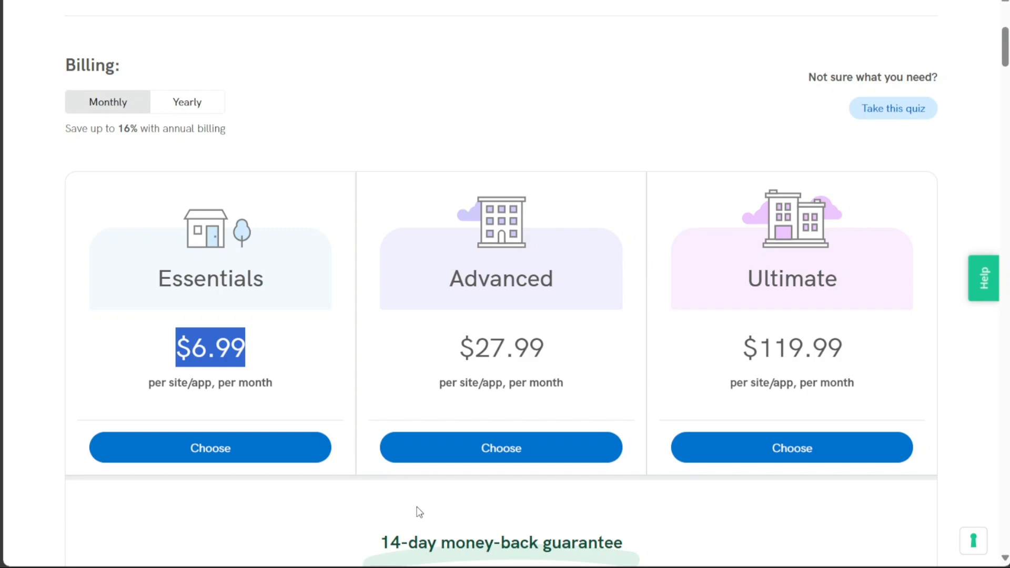
mouse_move(534, 357)
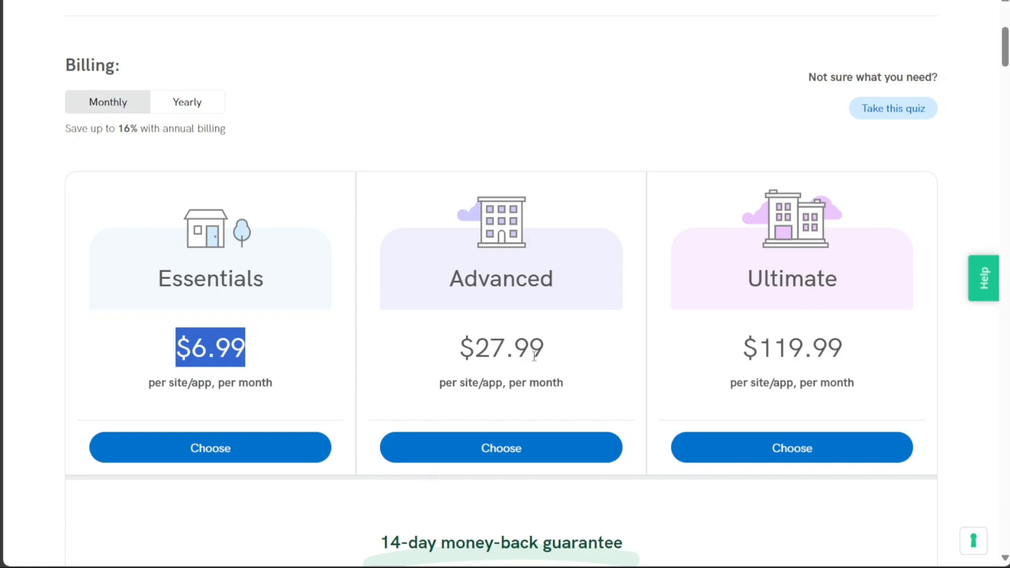
mouse_move(548, 353)
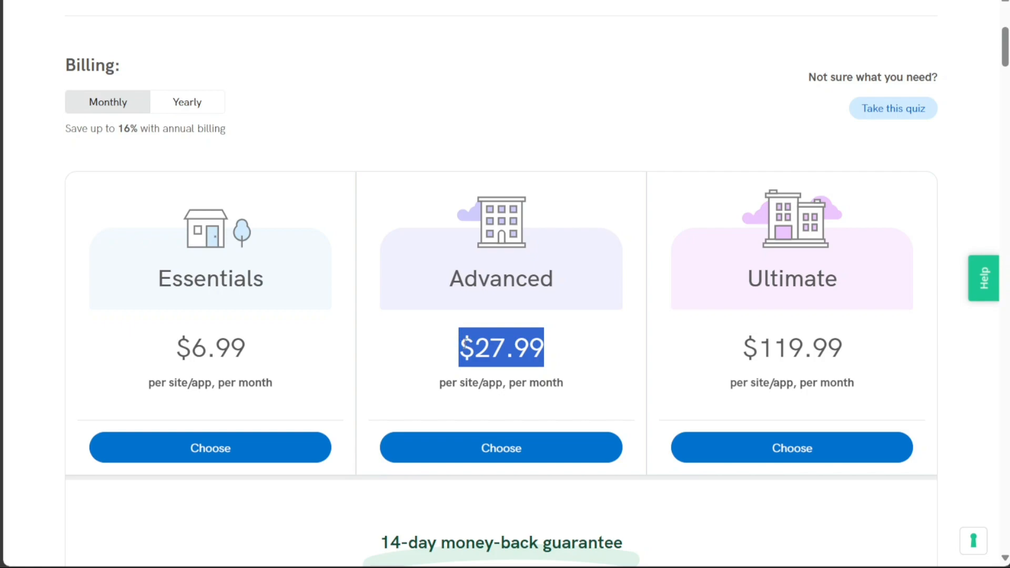
mouse_move(669, 358)
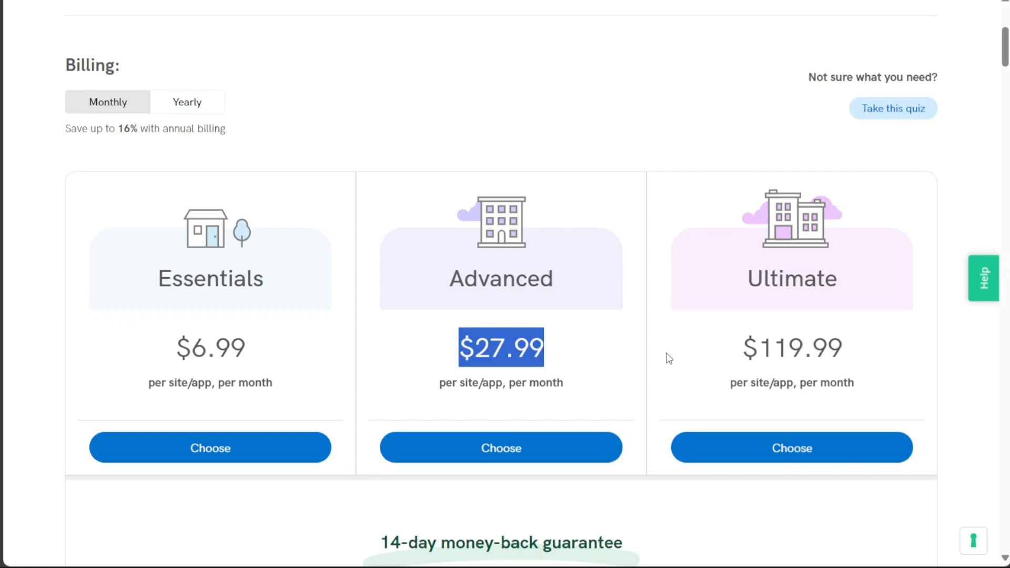
mouse_move(607, 366)
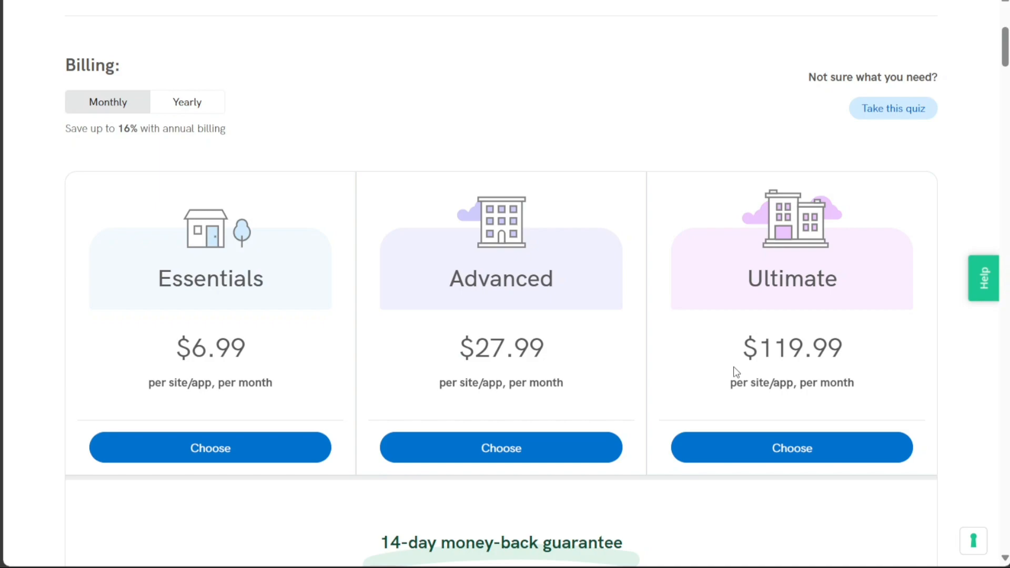
mouse_move(739, 358)
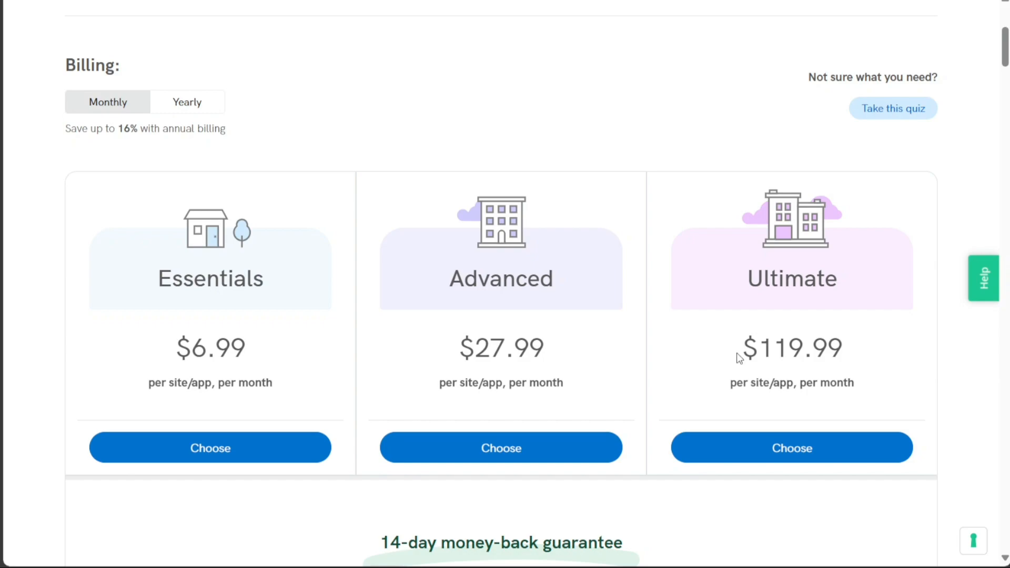
Reach the iubenda homepage via the bit.ly sign-up link in the YouTube description.
double_click(791, 348)
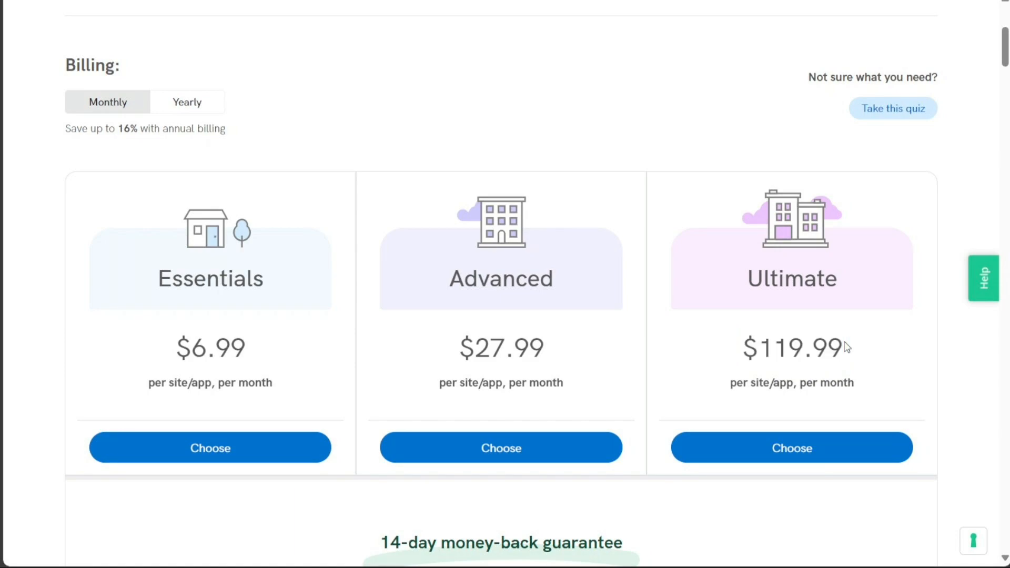
mouse_move(194, 34)
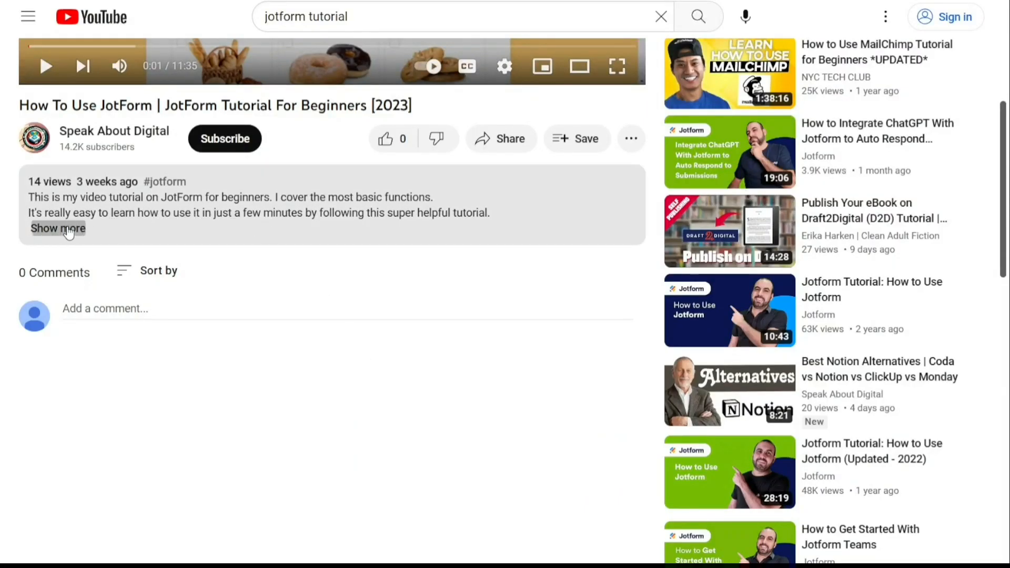
left_click(57, 228)
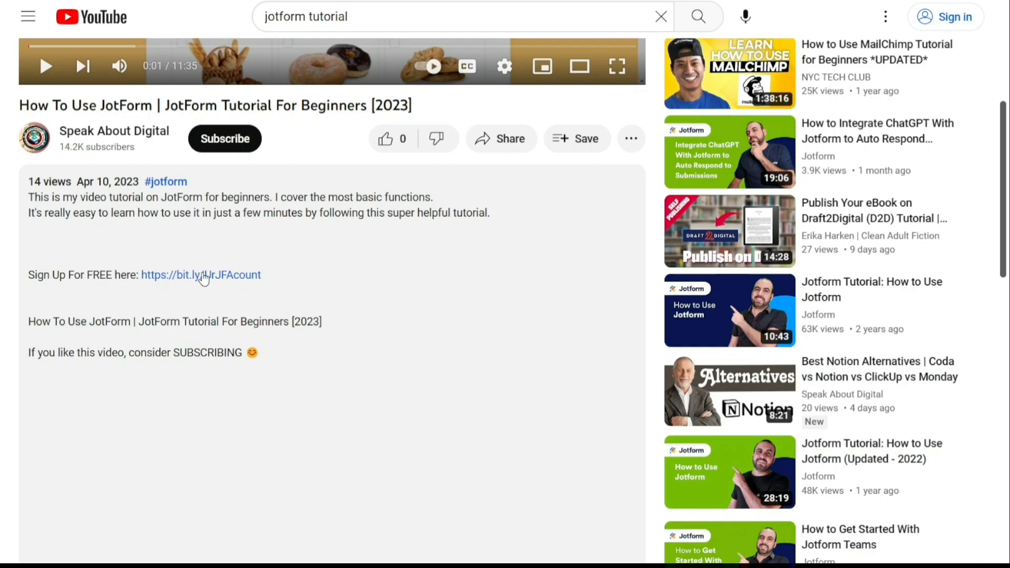
left_click(200, 274)
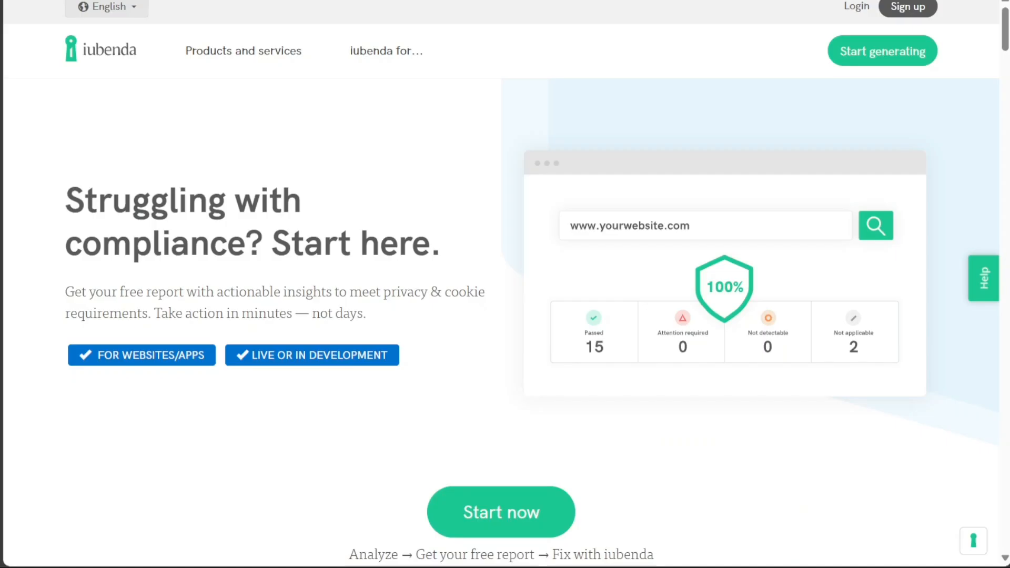